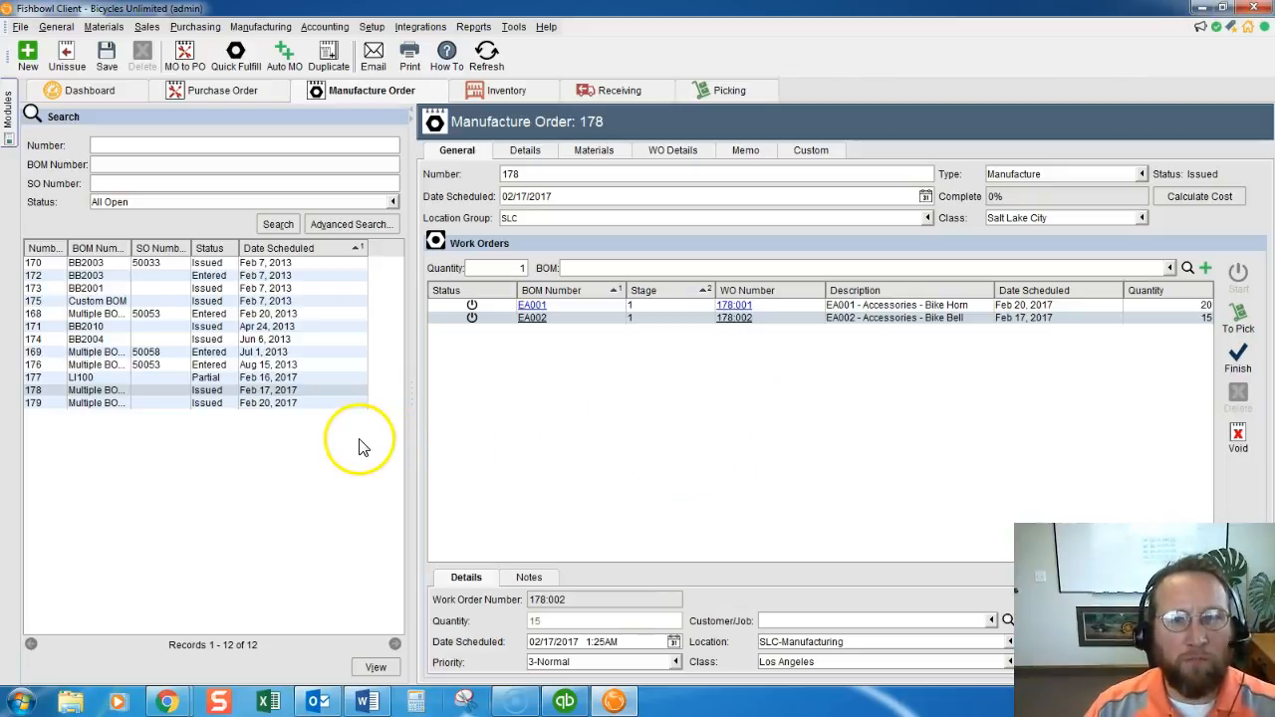
- Select work order 178:001 for the Bike Horn in manufacture order 178's work order list
click(261, 26)
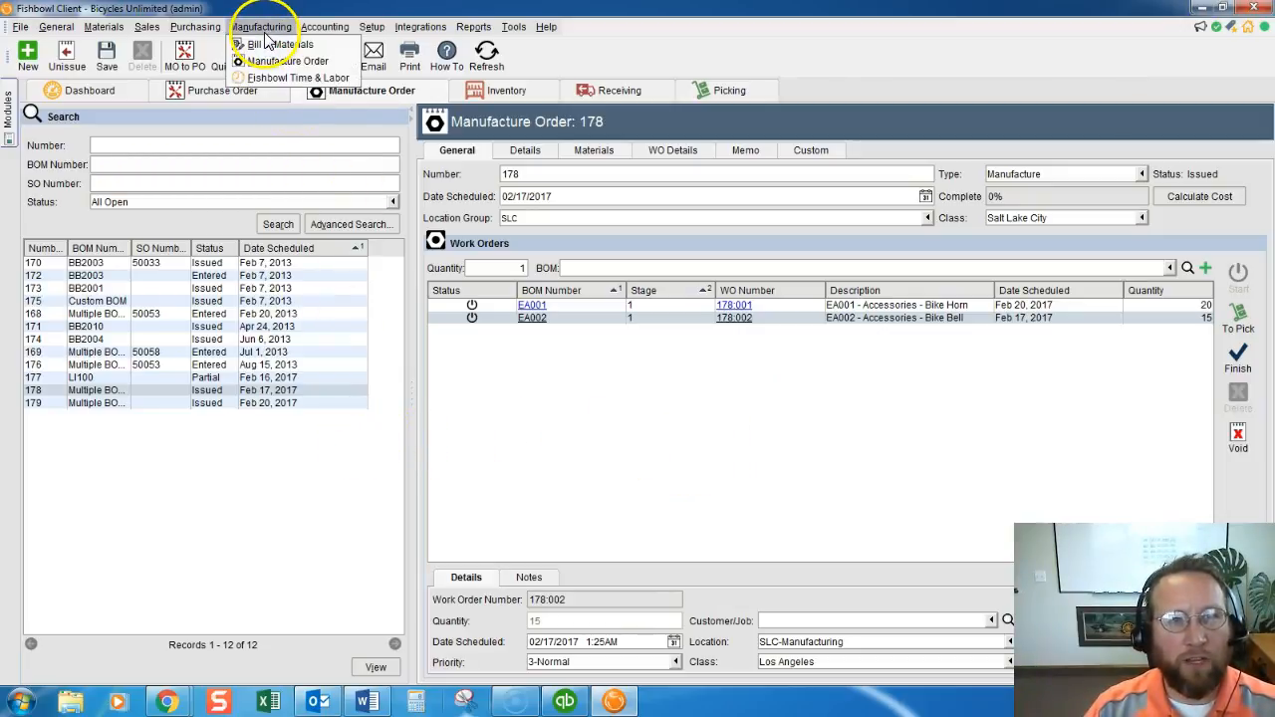
mouse_move(289, 60)
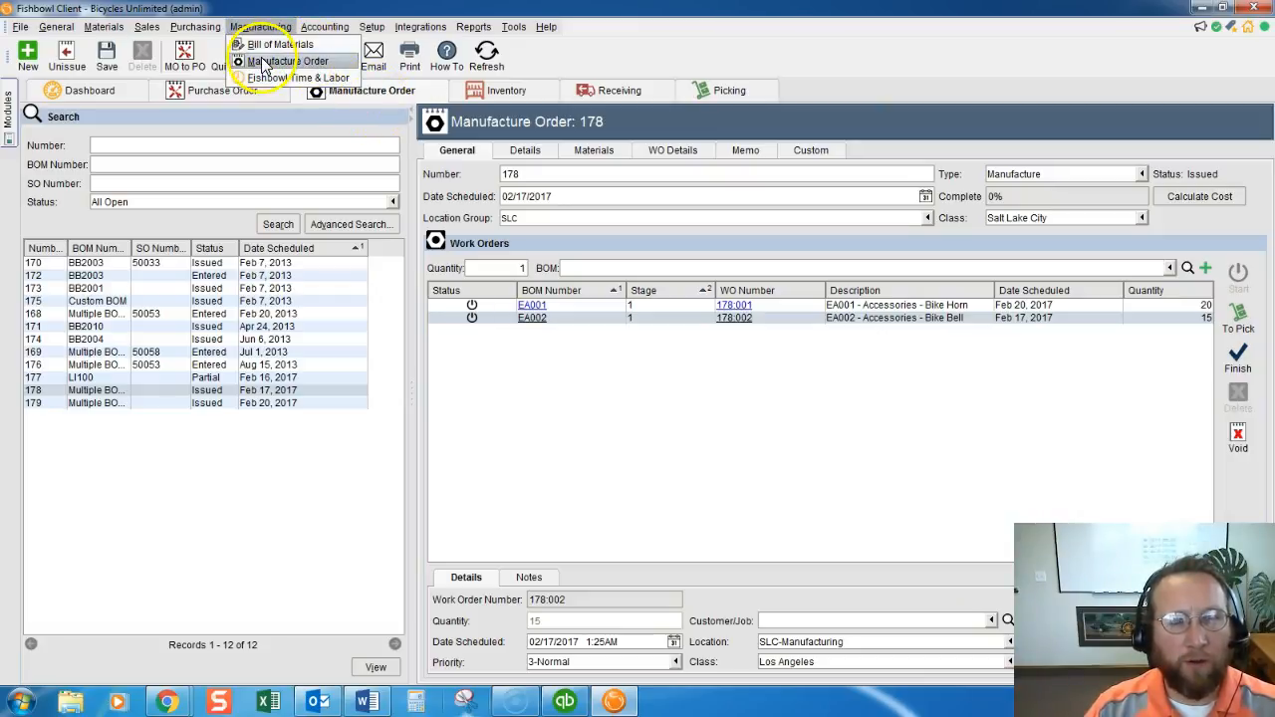
mouse_move(419, 416)
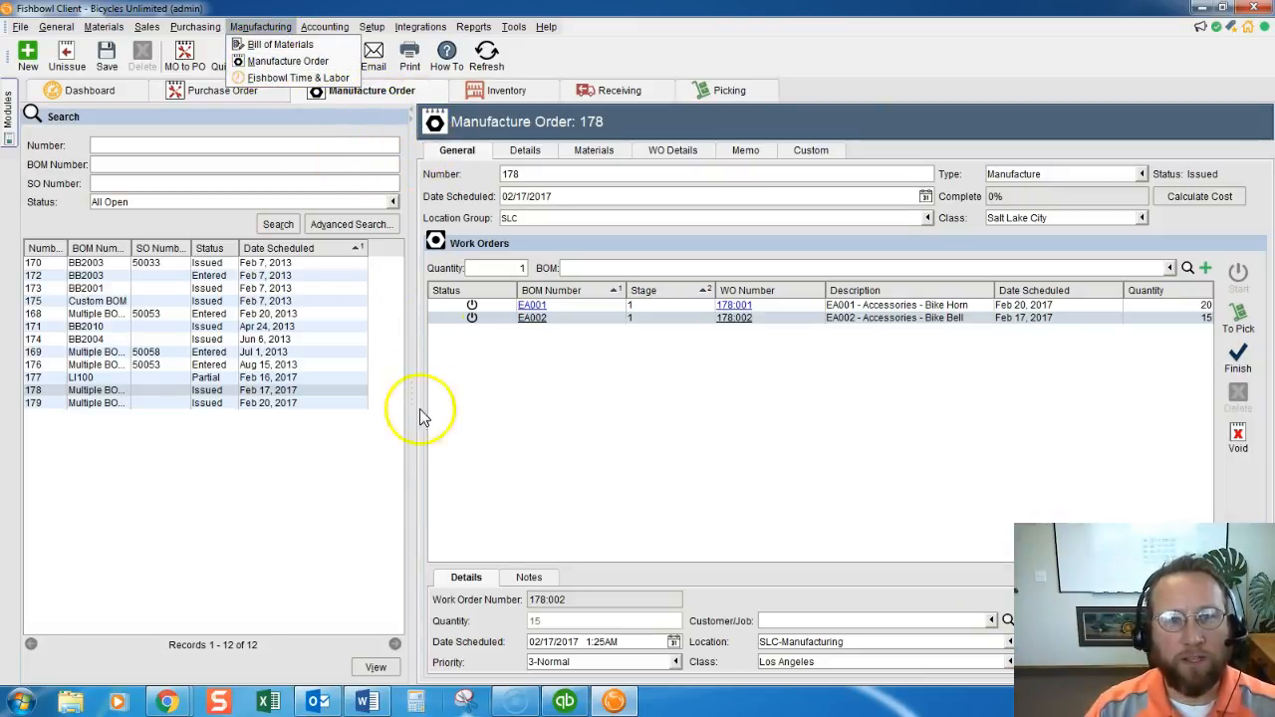
mouse_move(255, 422)
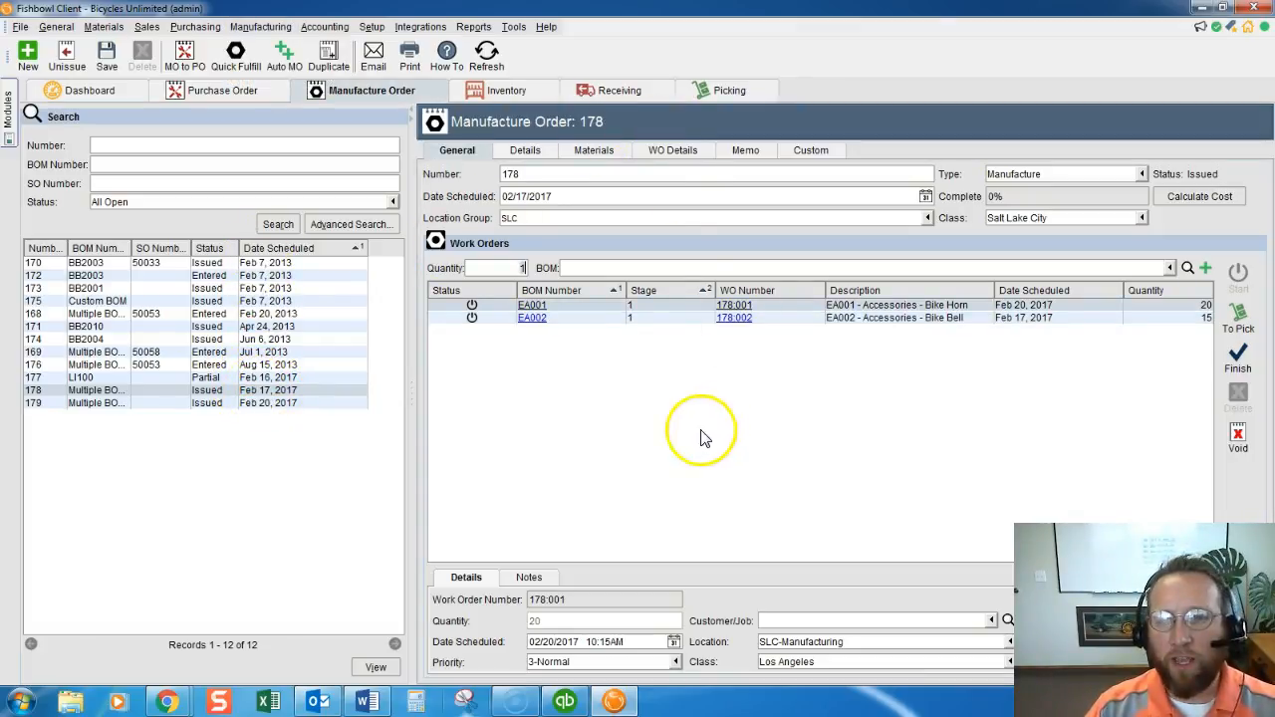
mouse_move(692, 444)
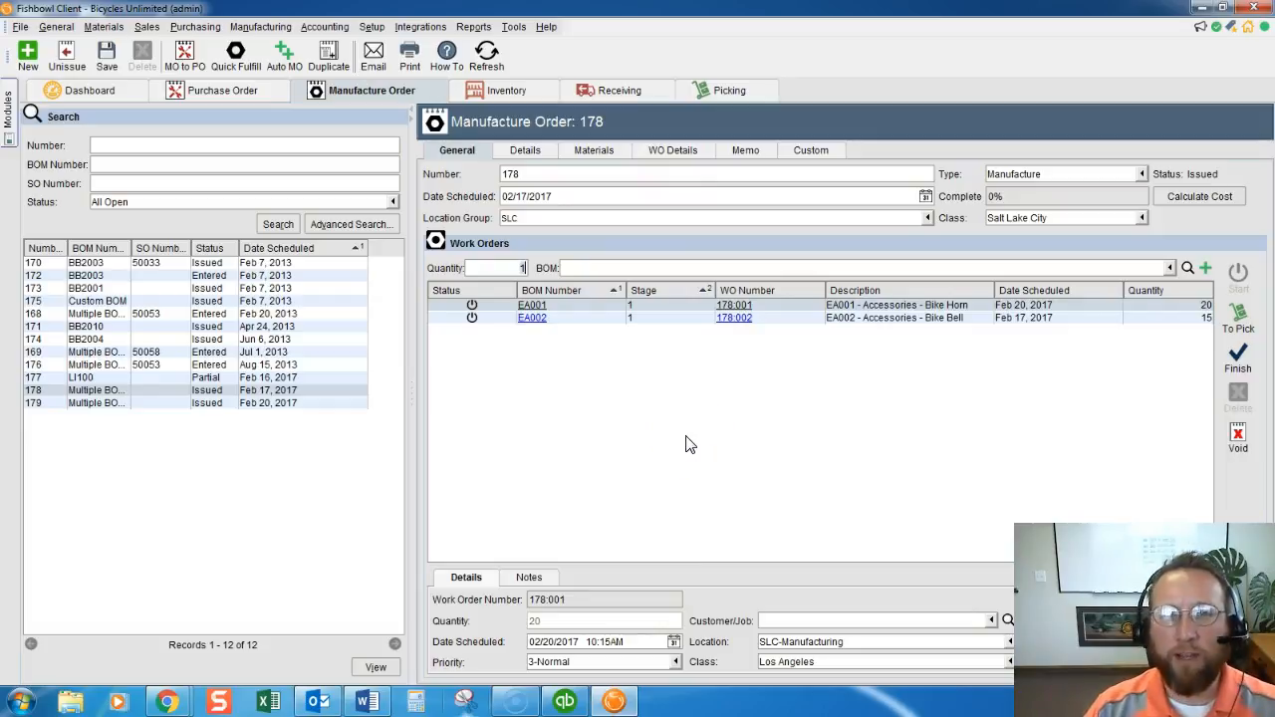
mouse_move(837, 368)
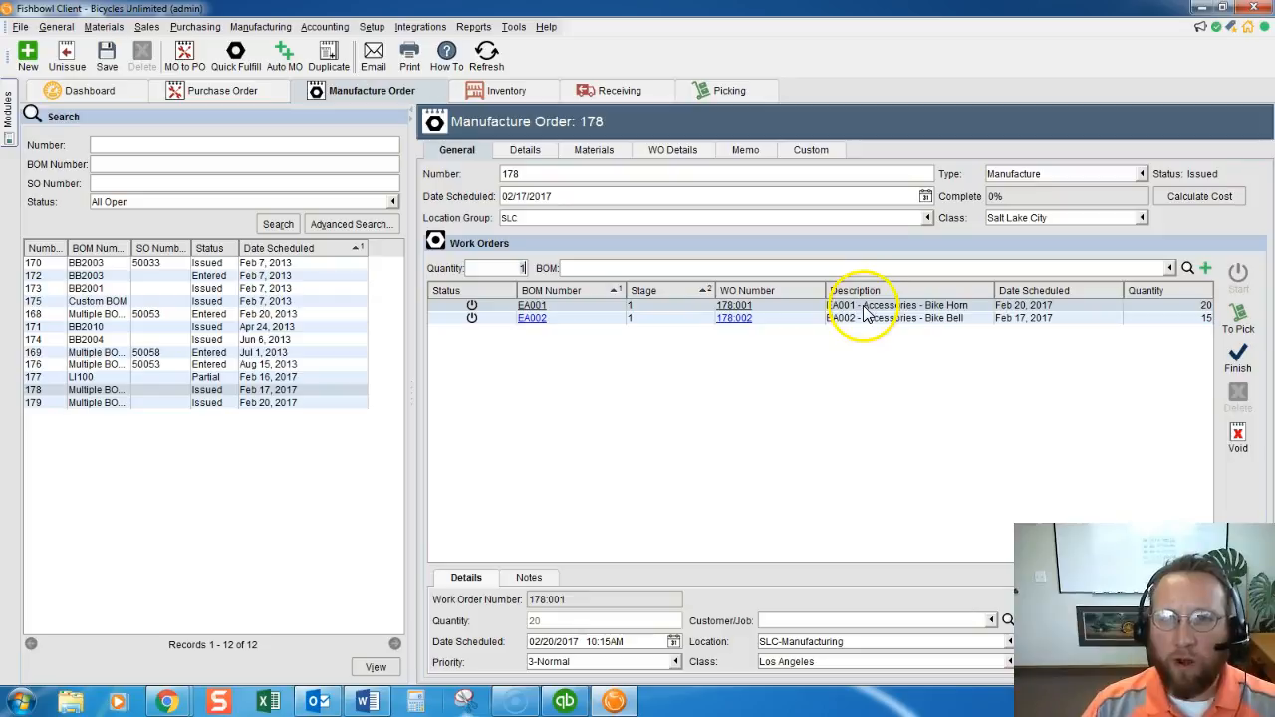
mouse_move(867, 323)
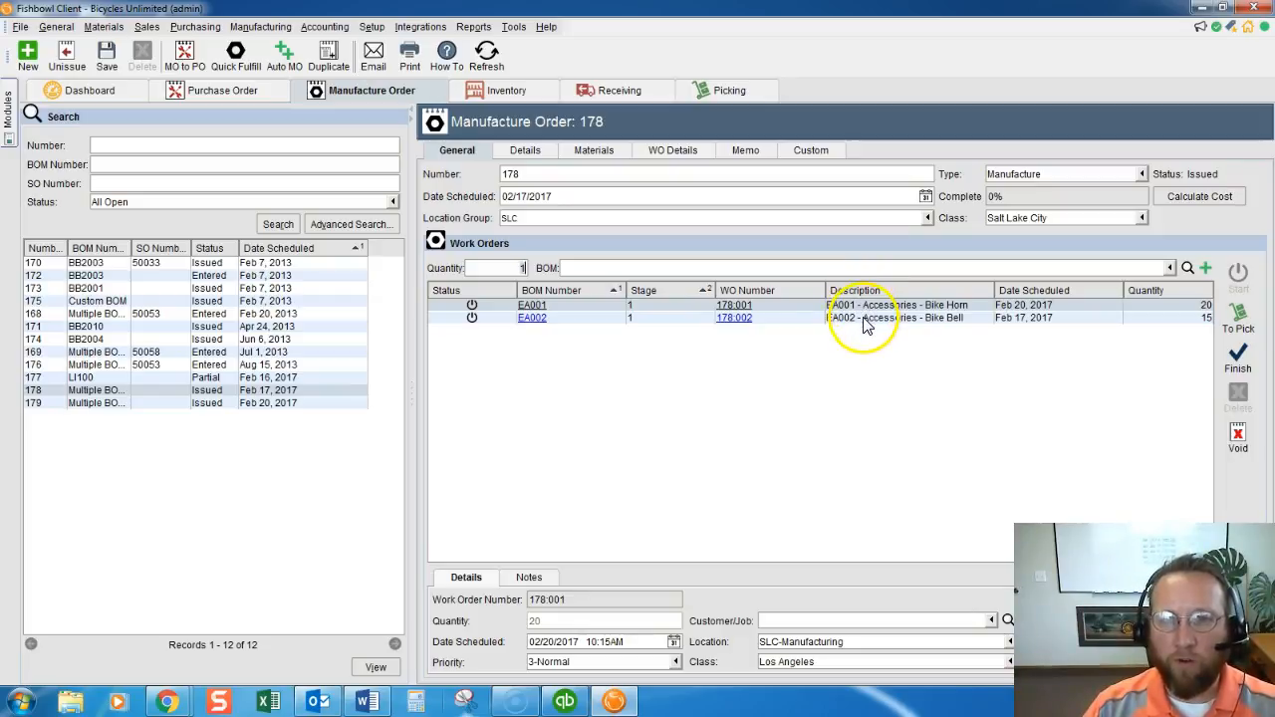
click(867, 316)
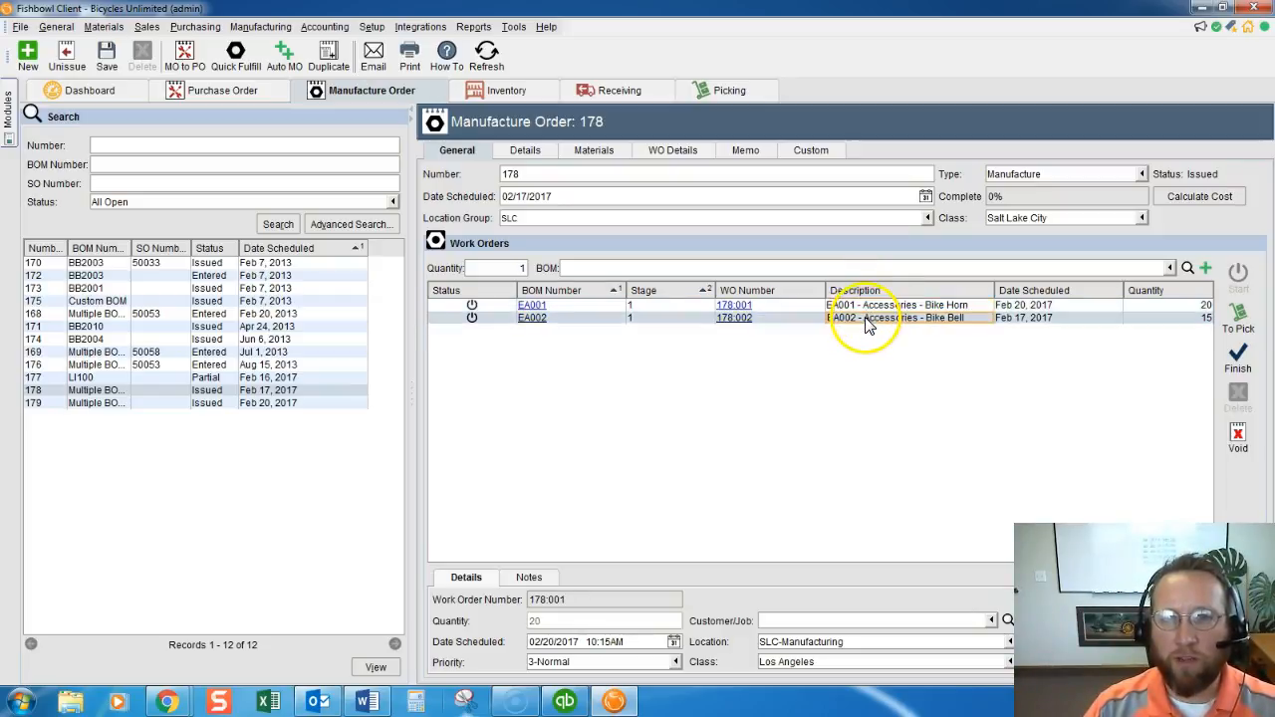
click(896, 305)
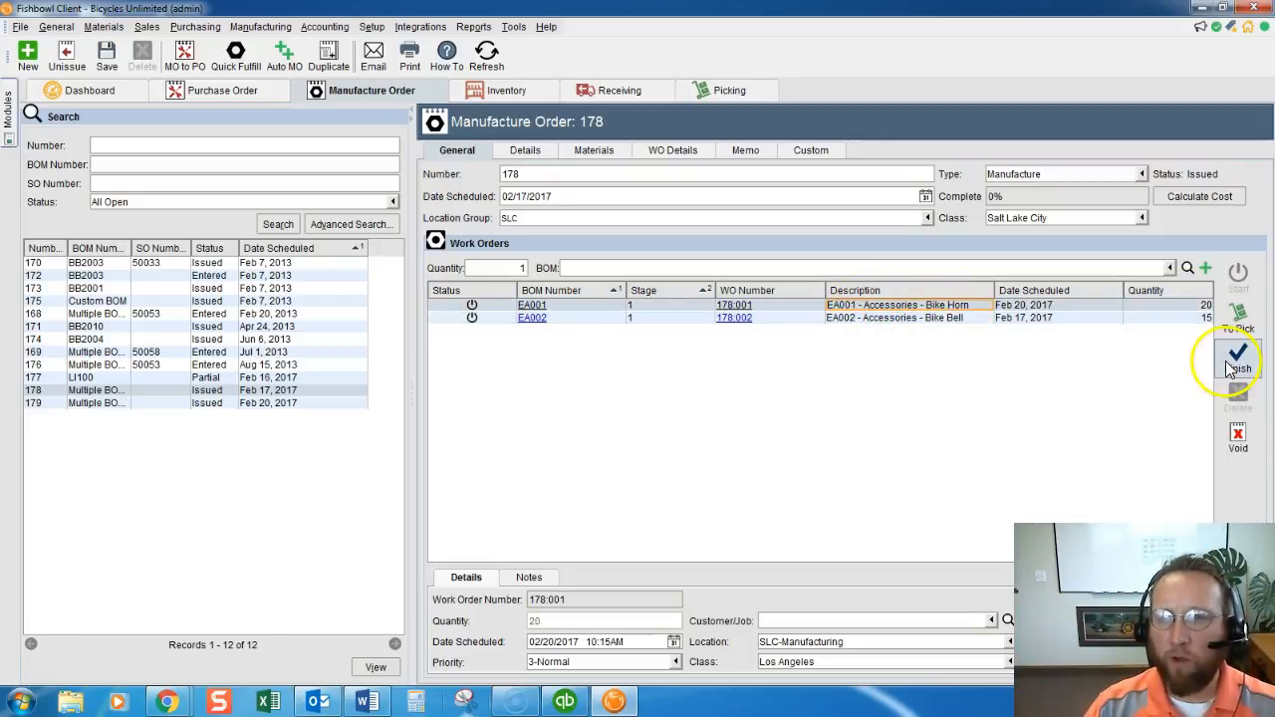
- Start the Finish Work Order wizard for 178:001 and select the SEA001 Bike Horn Kit pick line
click(1238, 359)
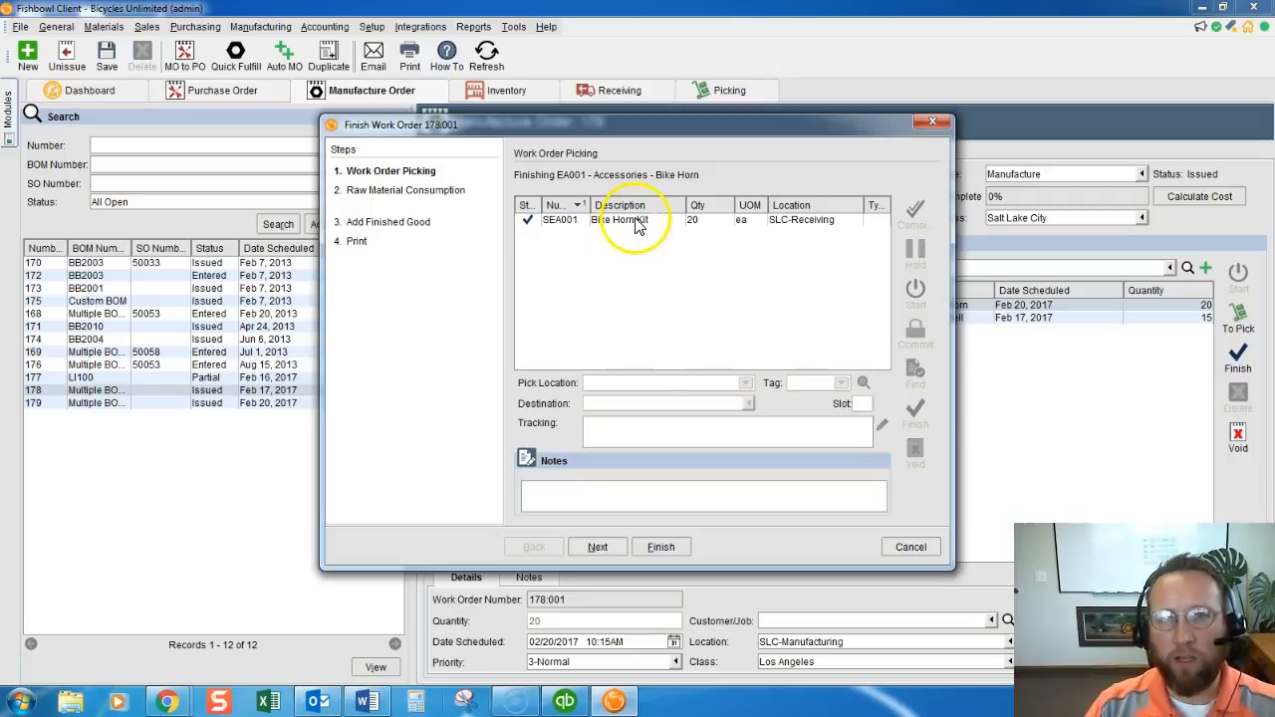
click(637, 219)
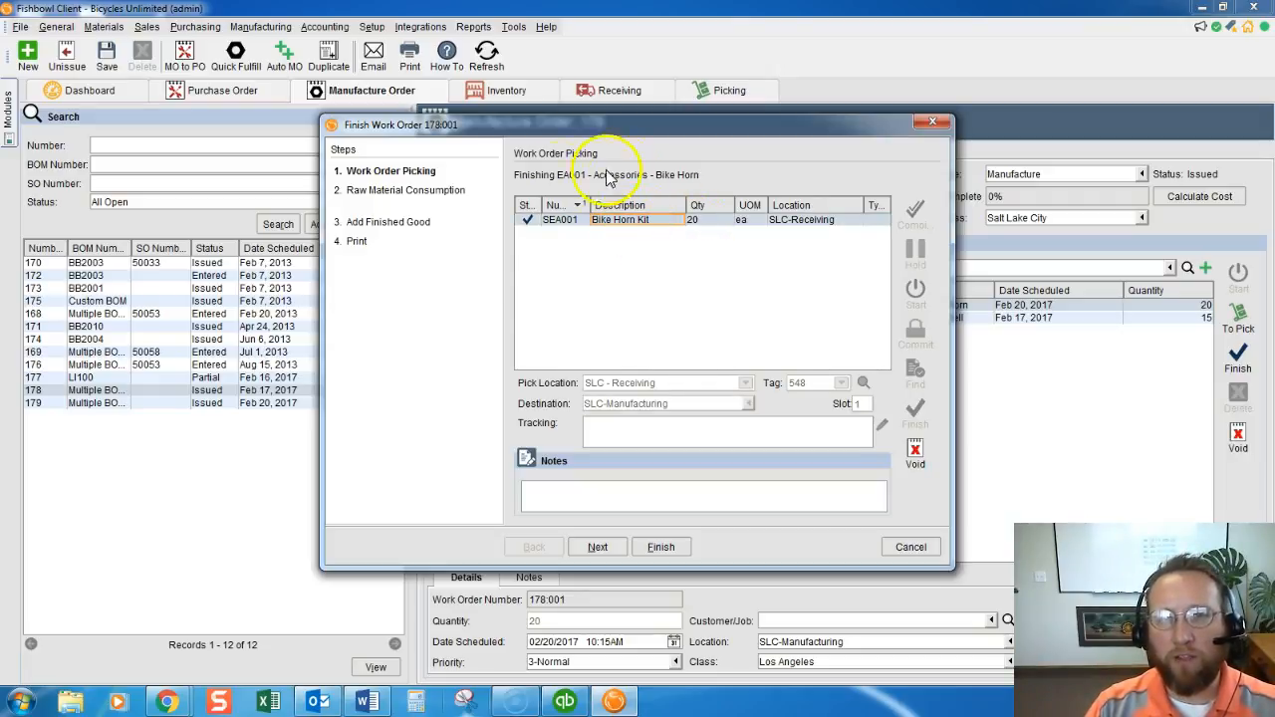
mouse_move(602, 317)
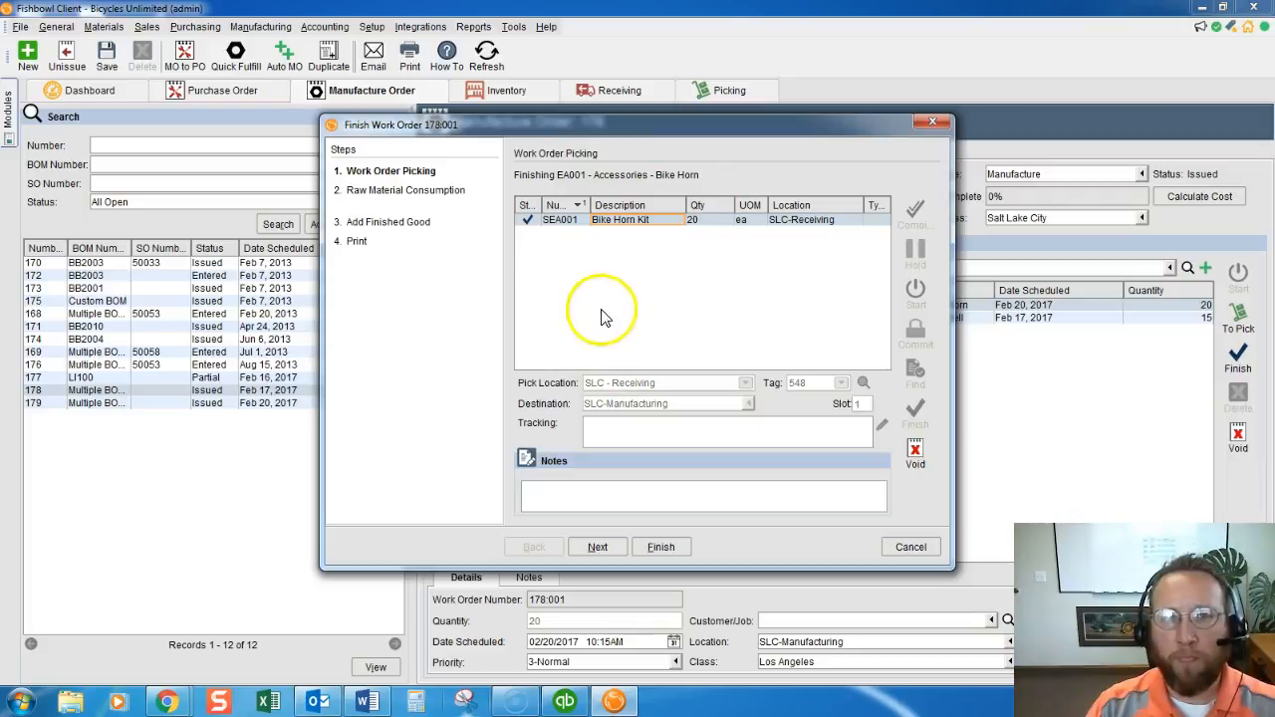
- Advance to raw material consumption of 20 Bike Horn Kits from SLC-Manufacturing
click(598, 546)
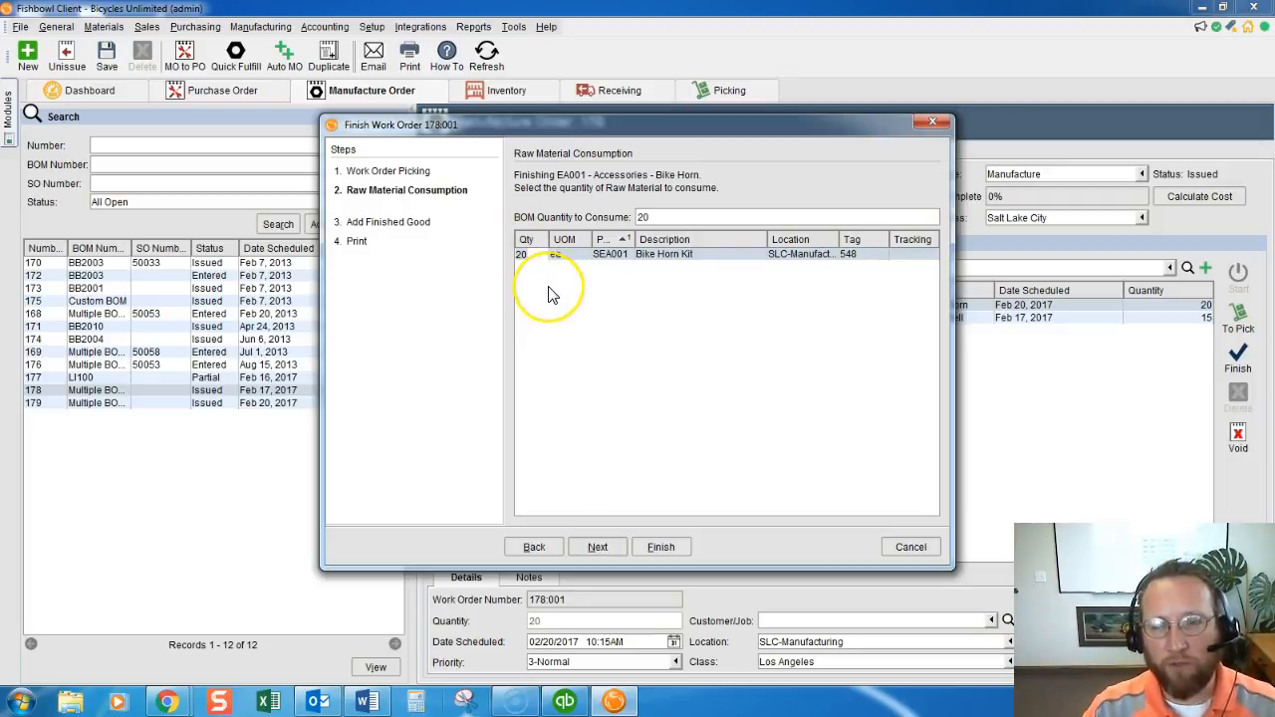
mouse_move(554, 299)
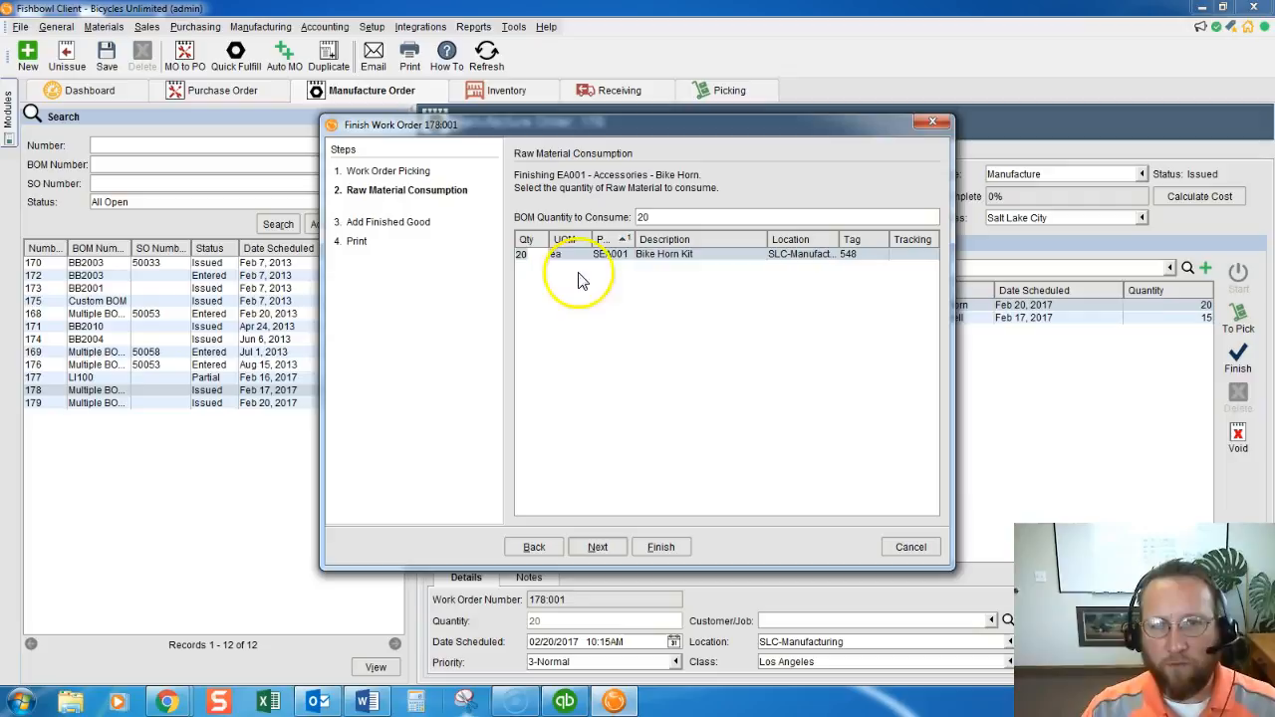
mouse_move(518, 203)
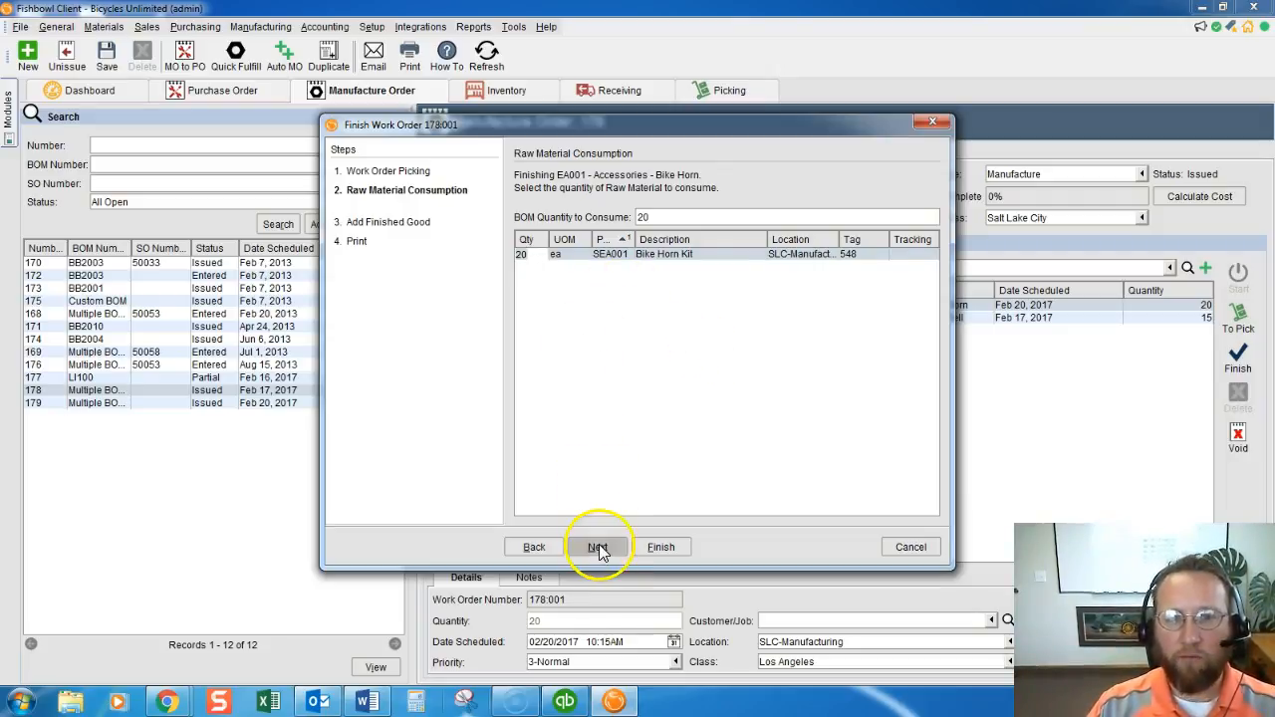
- Set the finished Bike Horns' destination to SLC-Stock 100 and reduce the quantity below 20
click(598, 546)
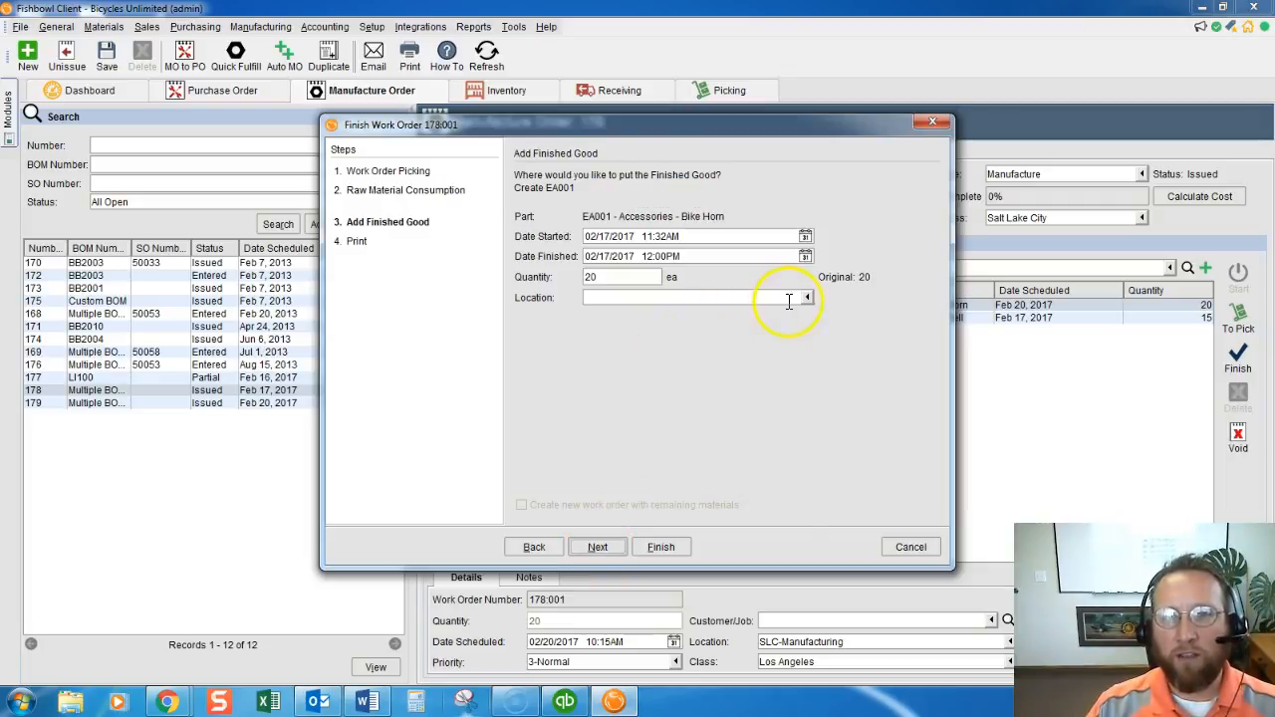
click(805, 297)
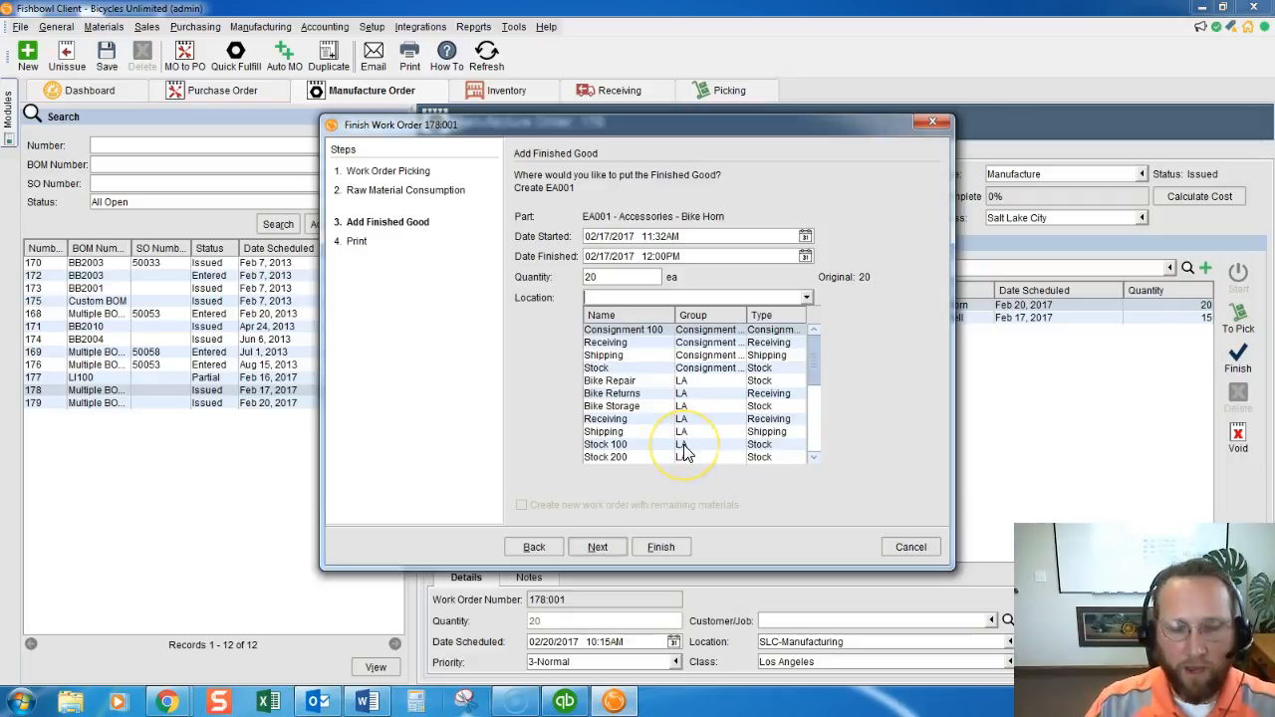
text(slc)
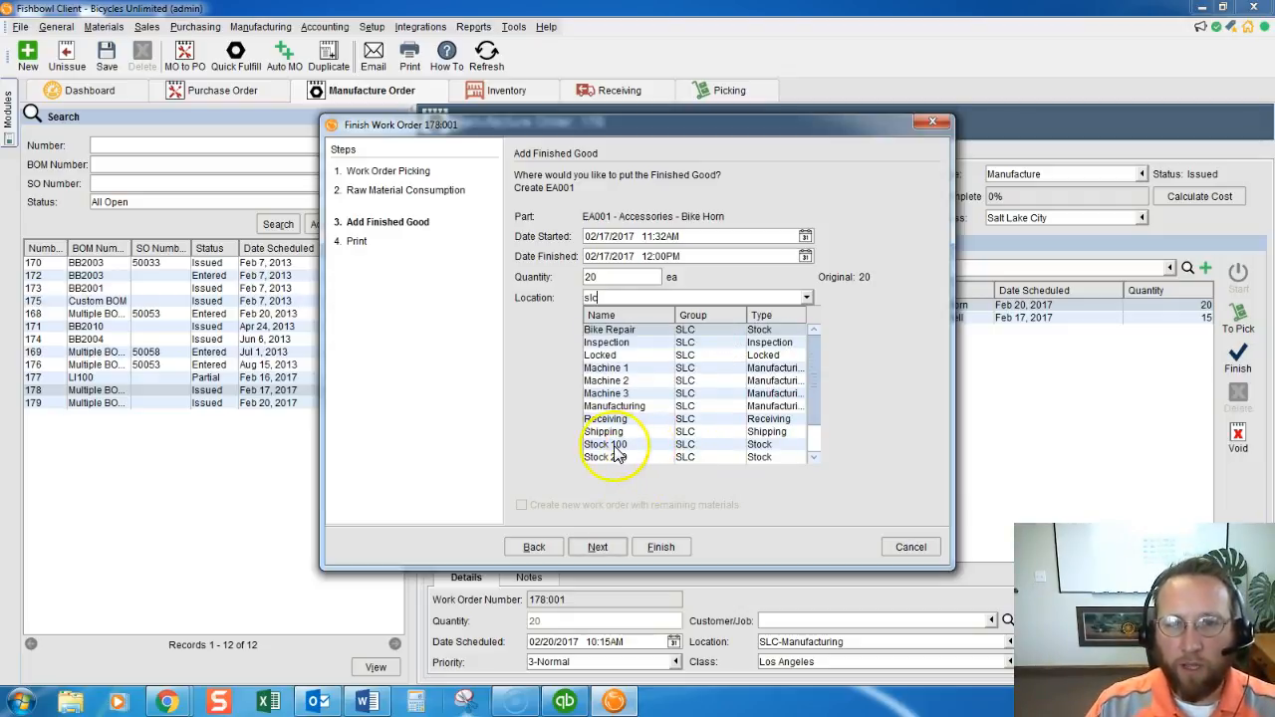
click(606, 445)
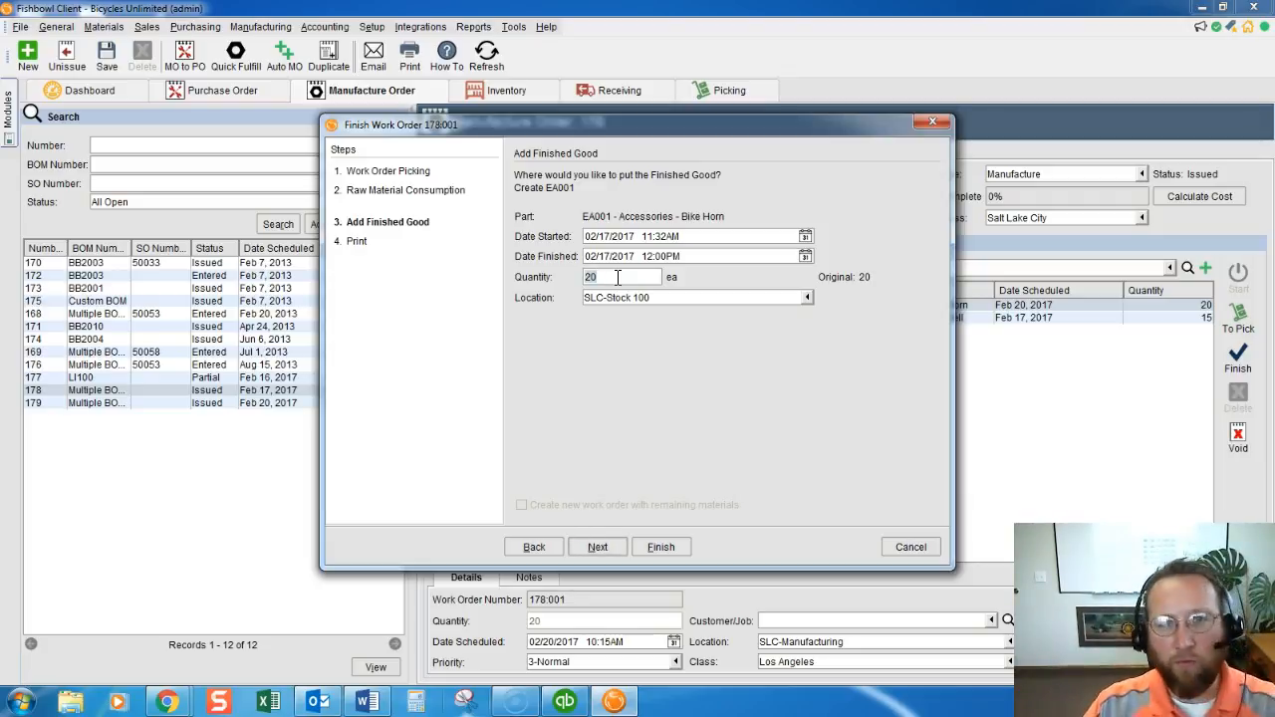
text(19)
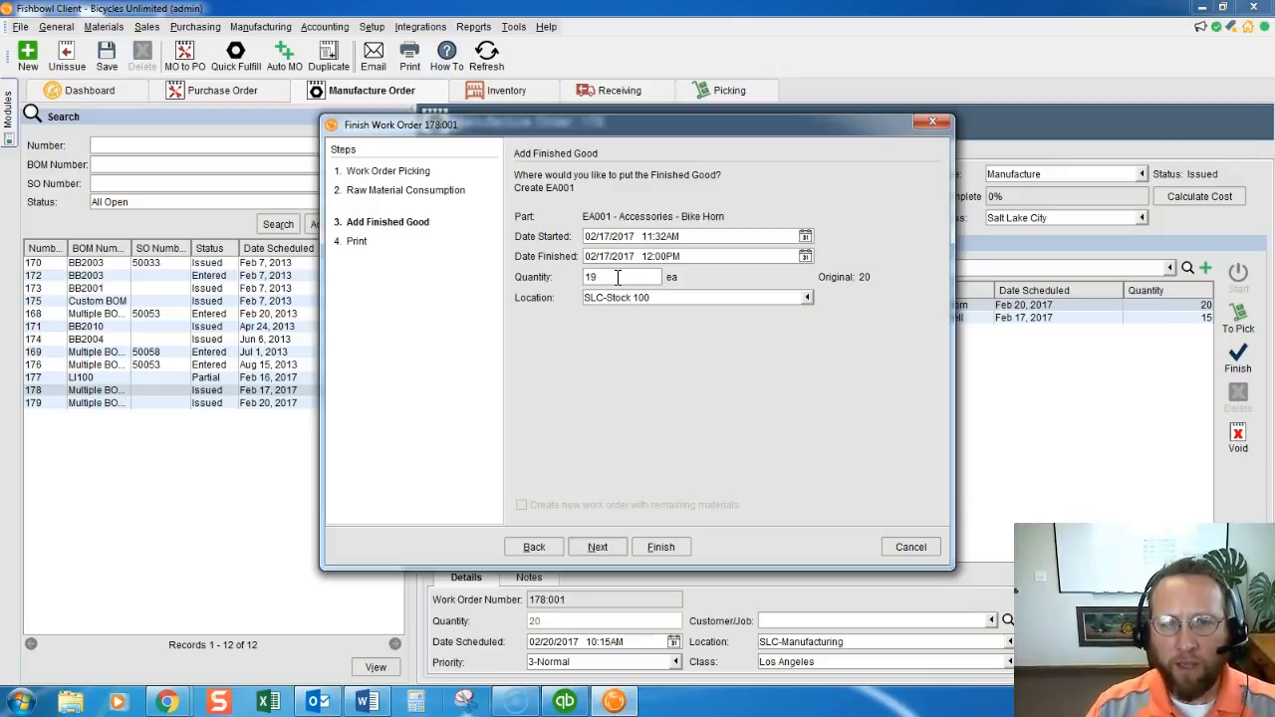
click(808, 297)
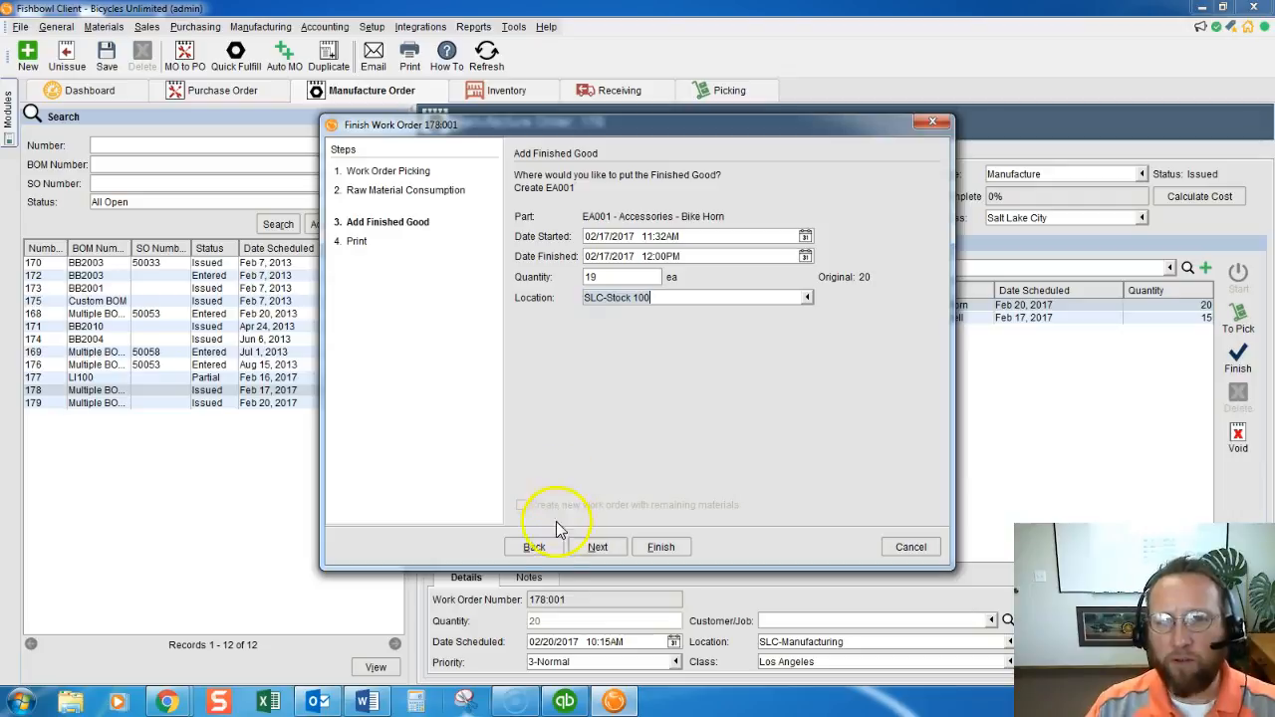
click(534, 546)
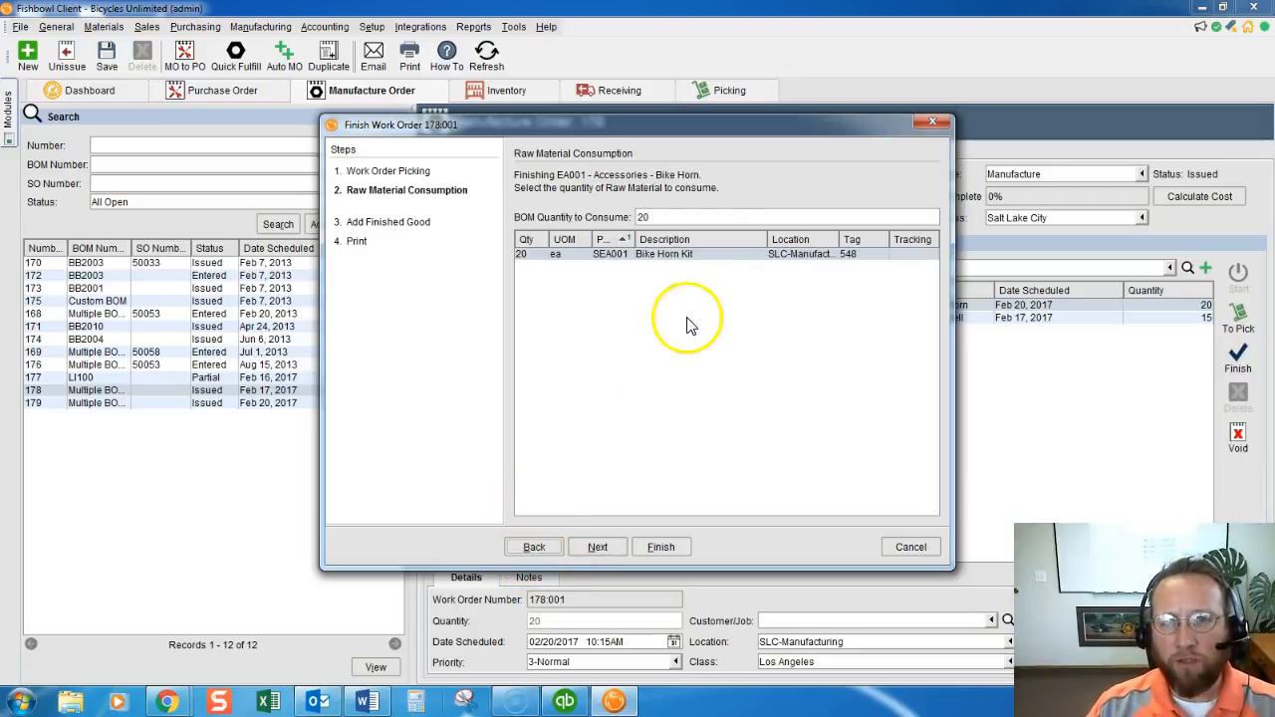
click(697, 217)
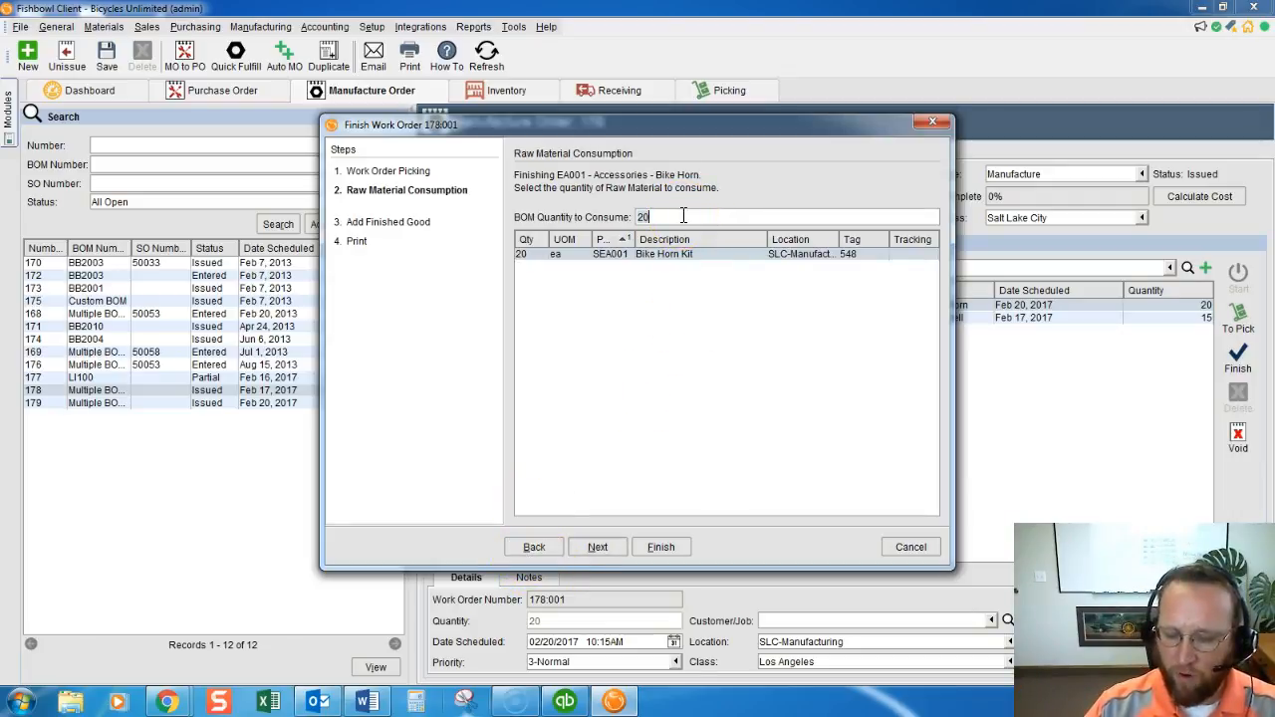
text(19)
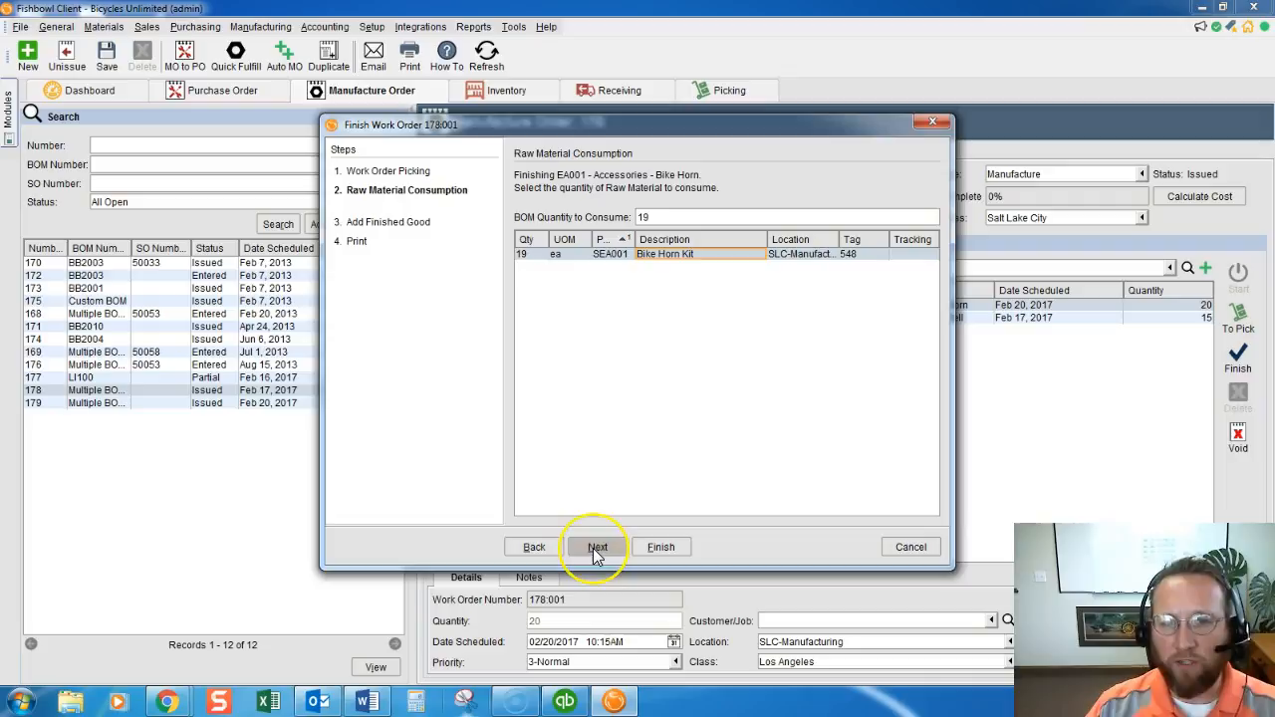
click(598, 546)
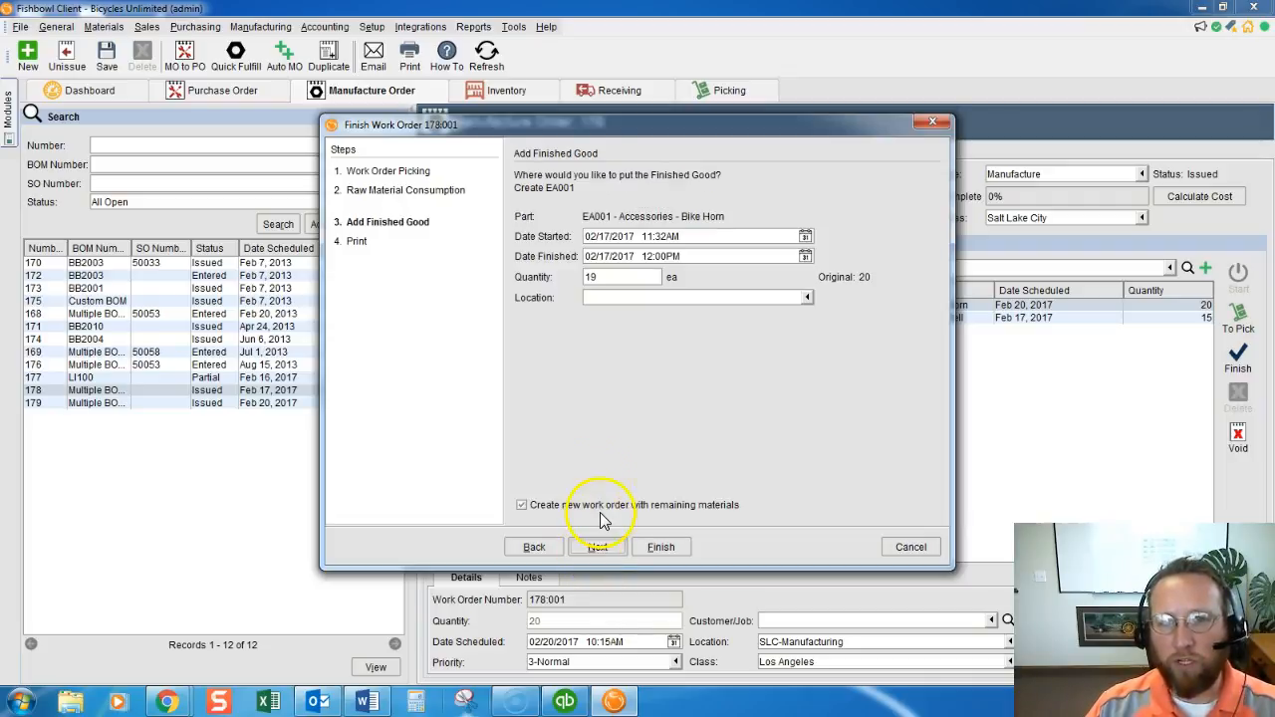
mouse_move(594, 510)
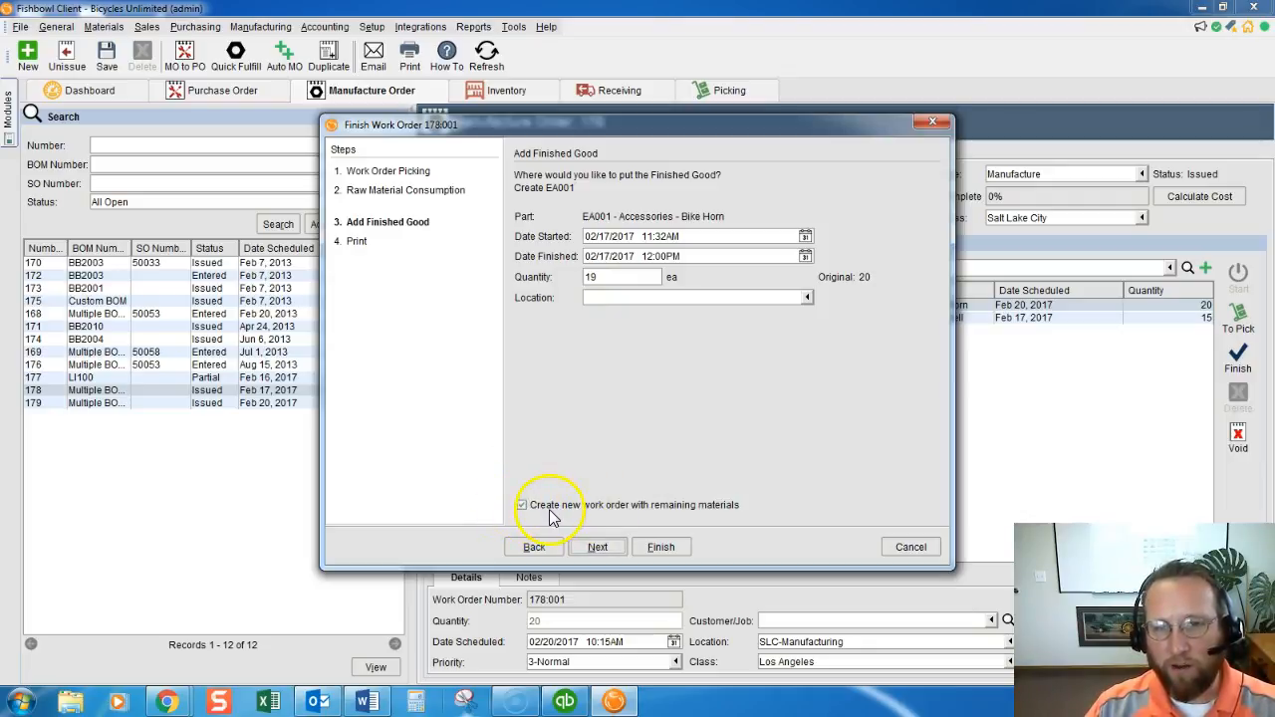
mouse_move(647, 520)
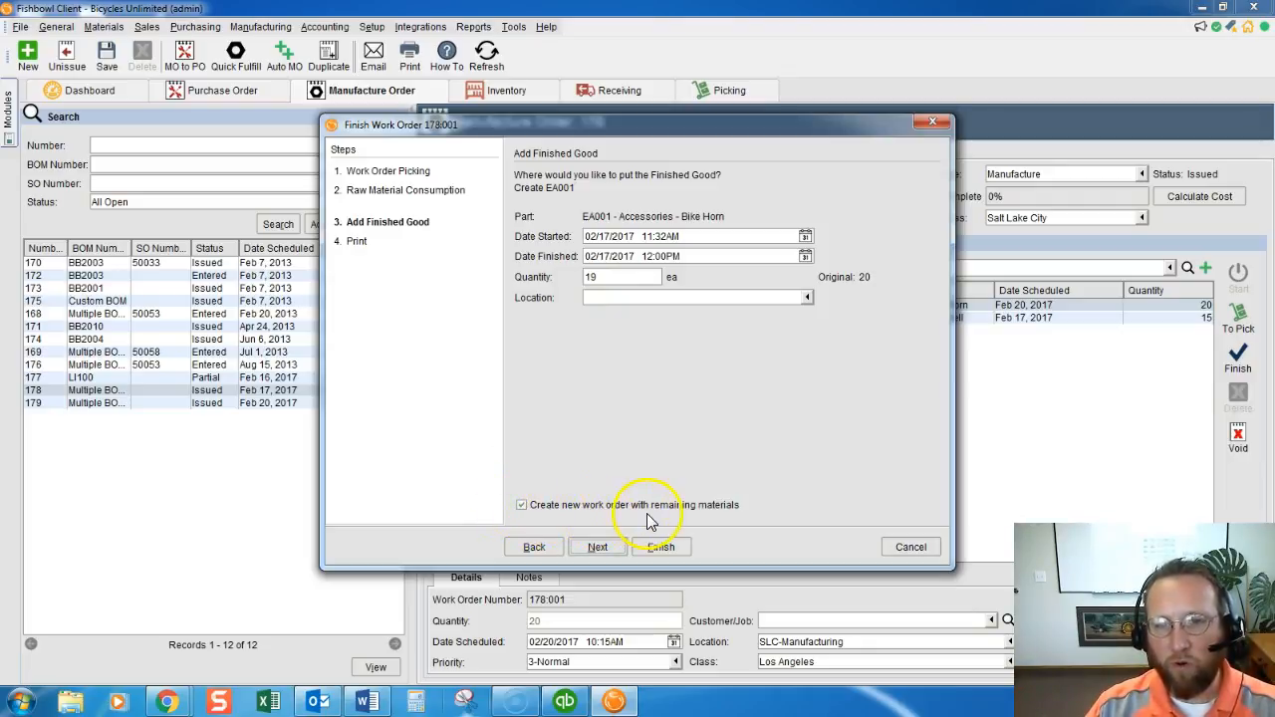
click(535, 546)
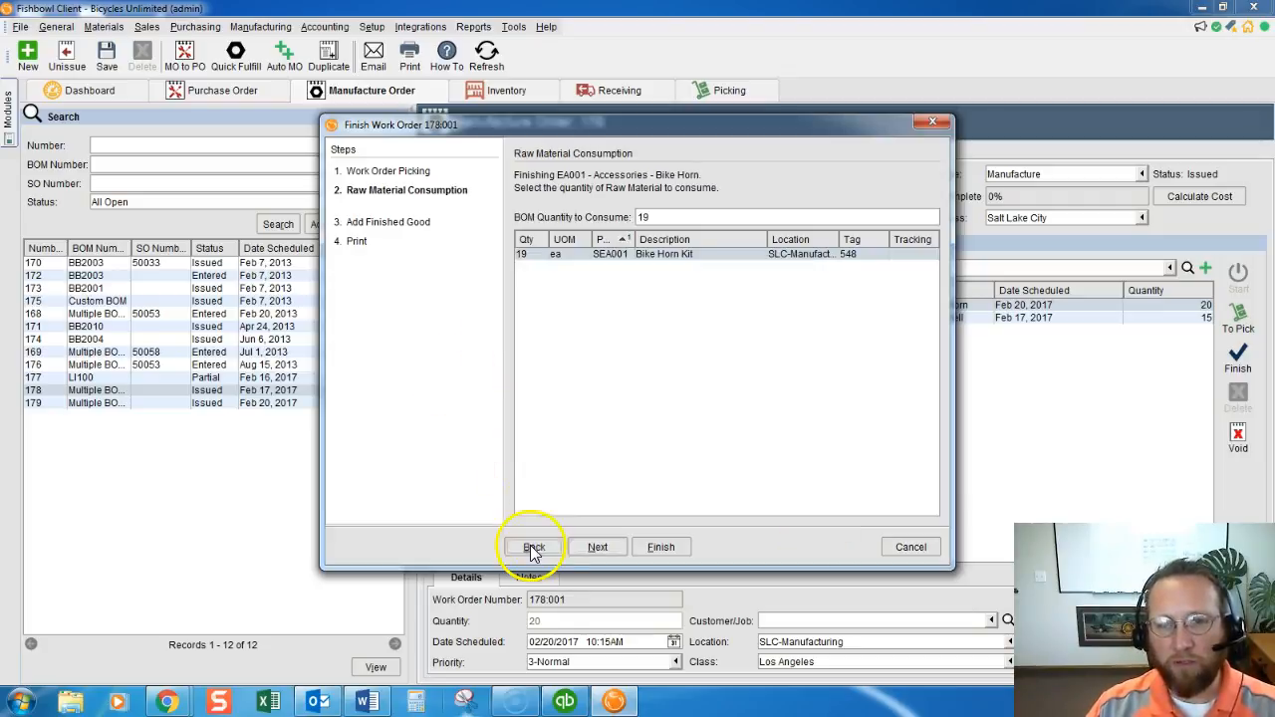
text(2)
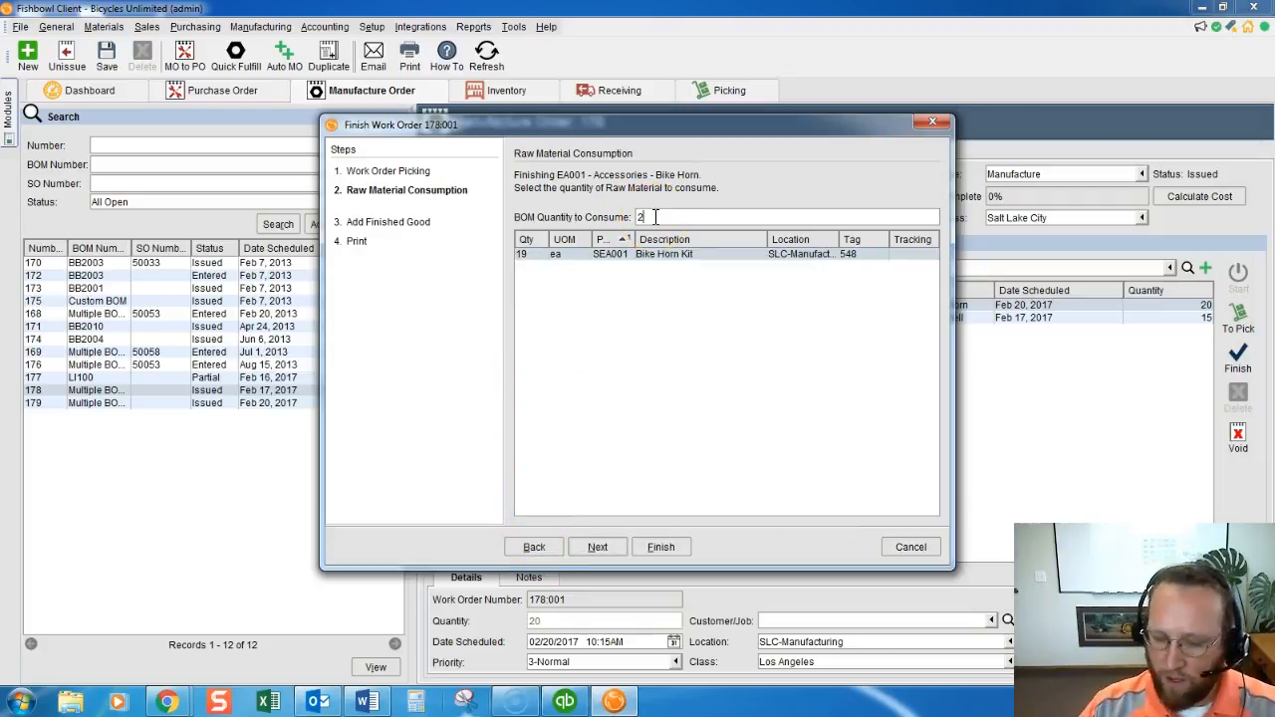
text(0)
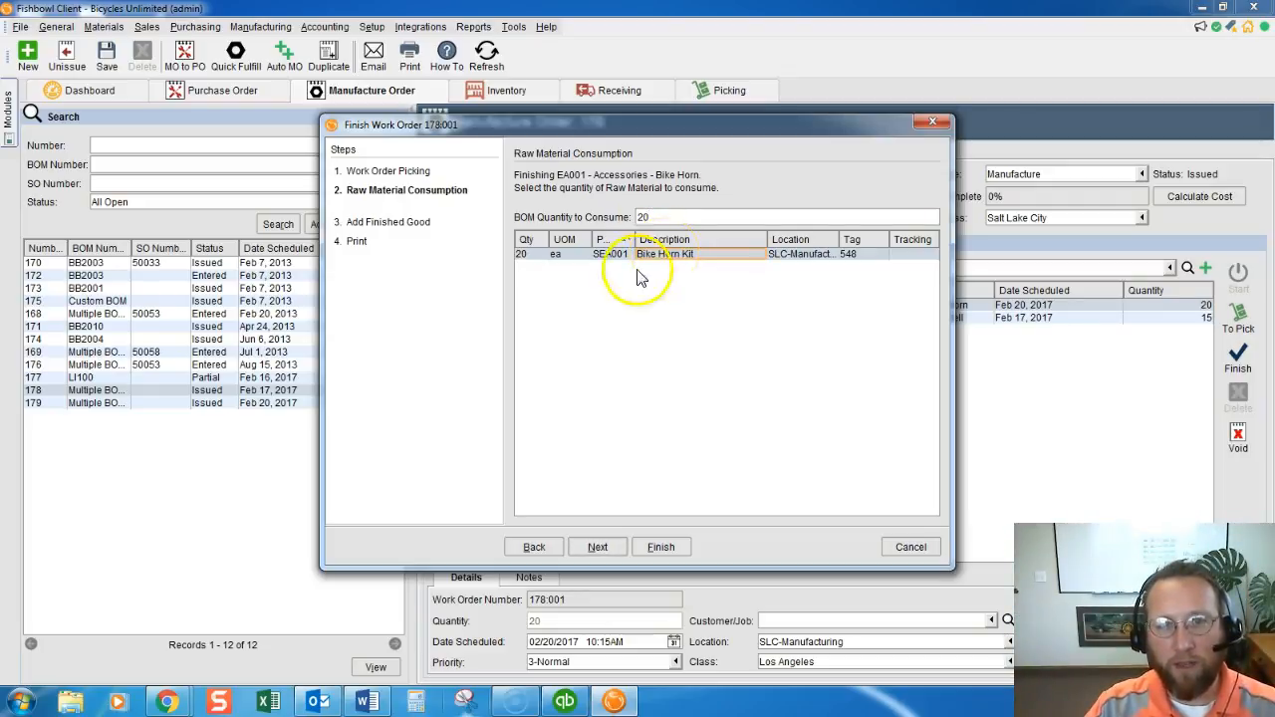
- Place the 20 finished bike horns in SLC stock and complete work order 178:001
click(598, 546)
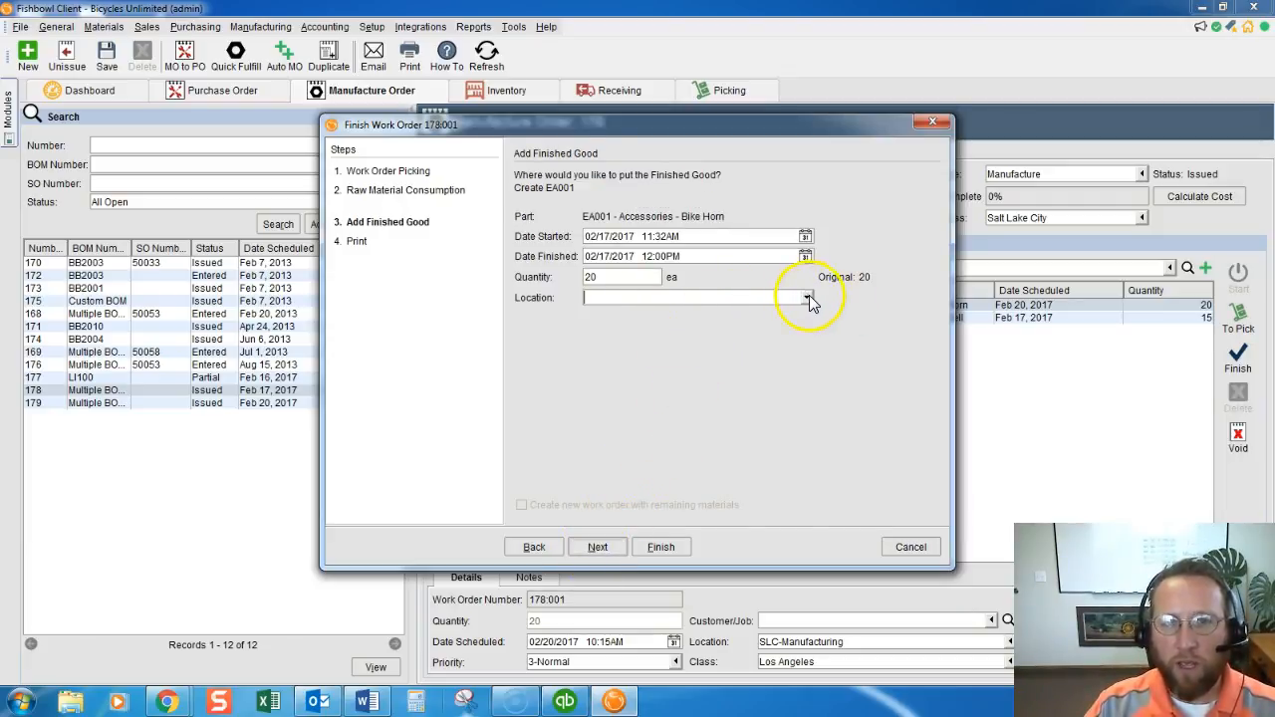
text(slc)
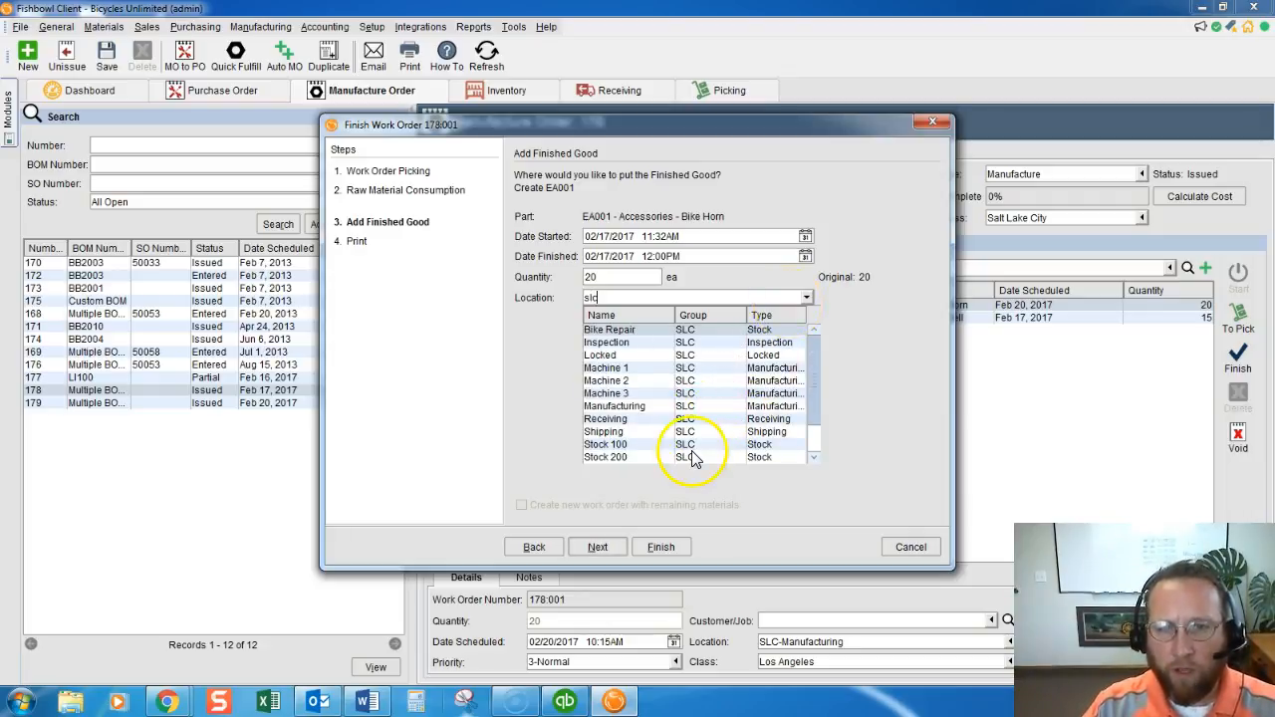
click(598, 546)
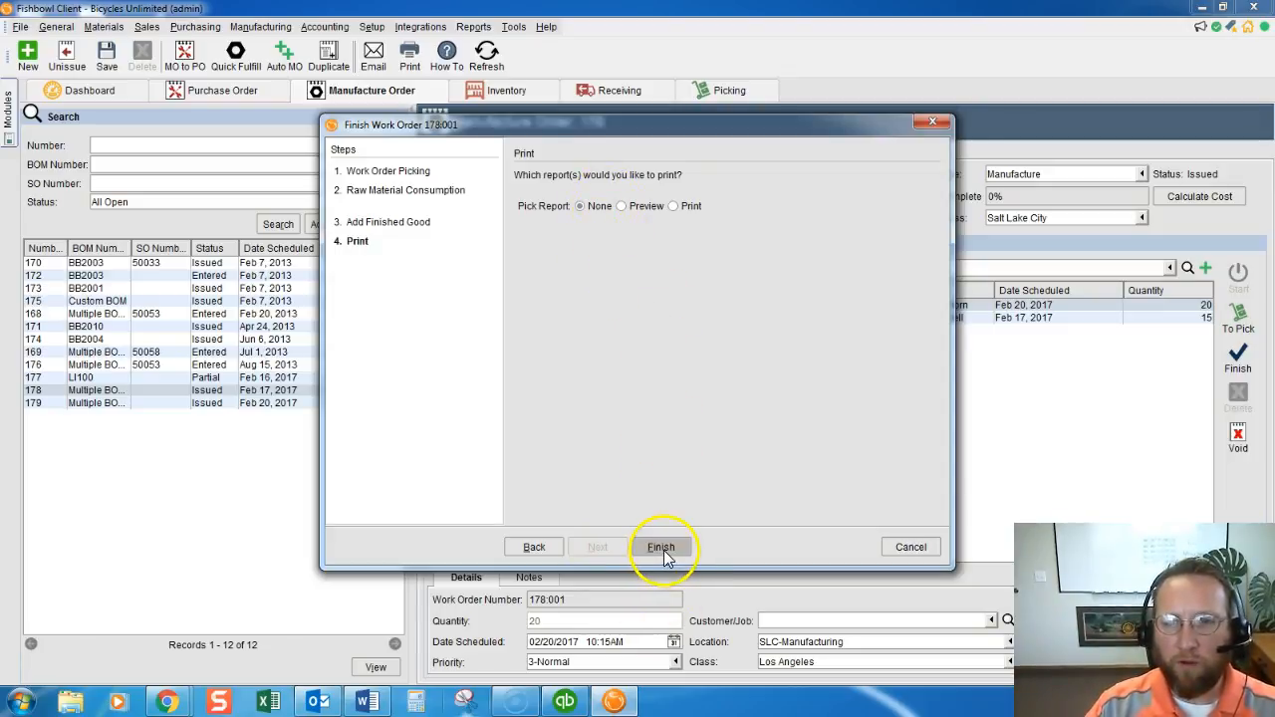
click(661, 546)
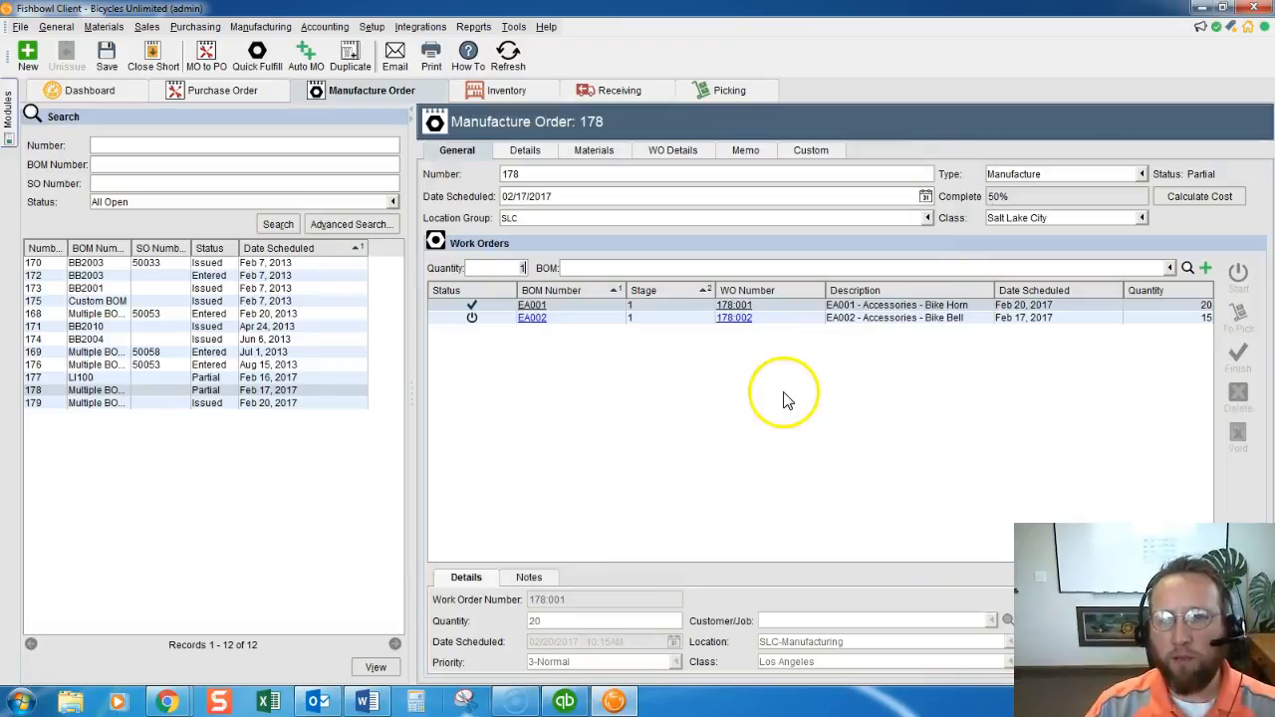
mouse_move(881, 323)
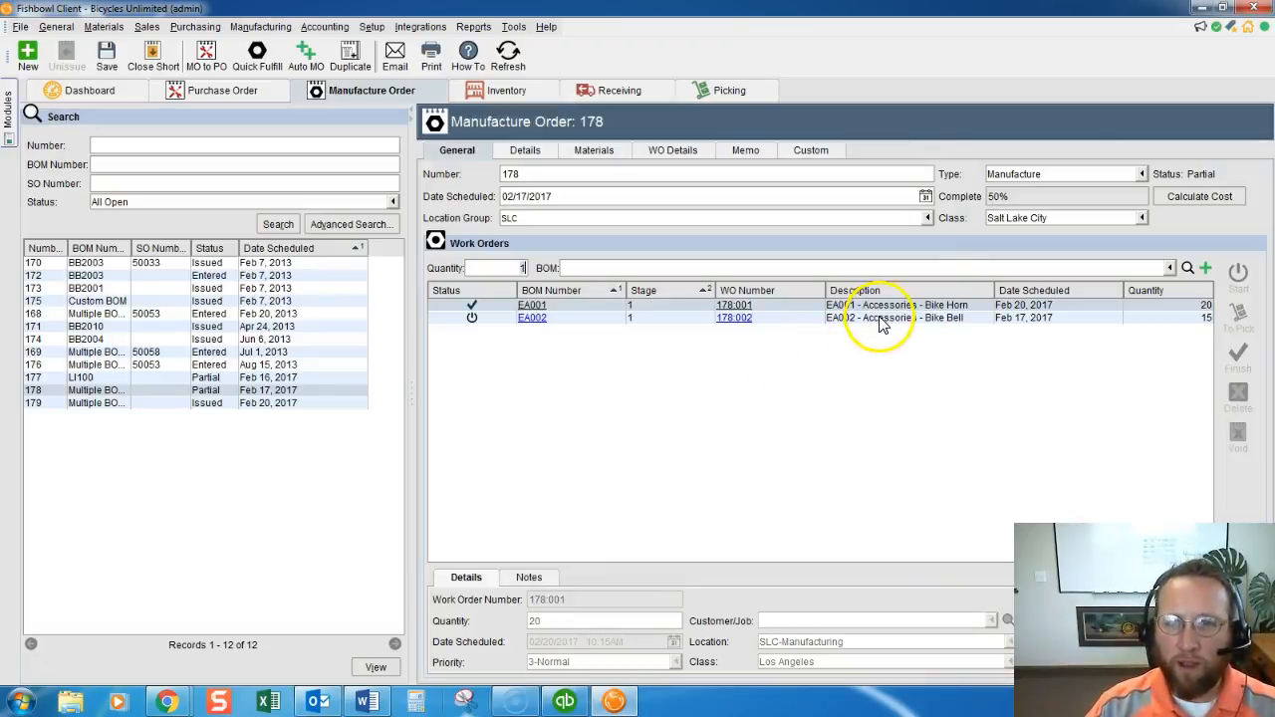
- Select work order 178:002 for the bike bell and start its Finish Work Order wizard
click(886, 317)
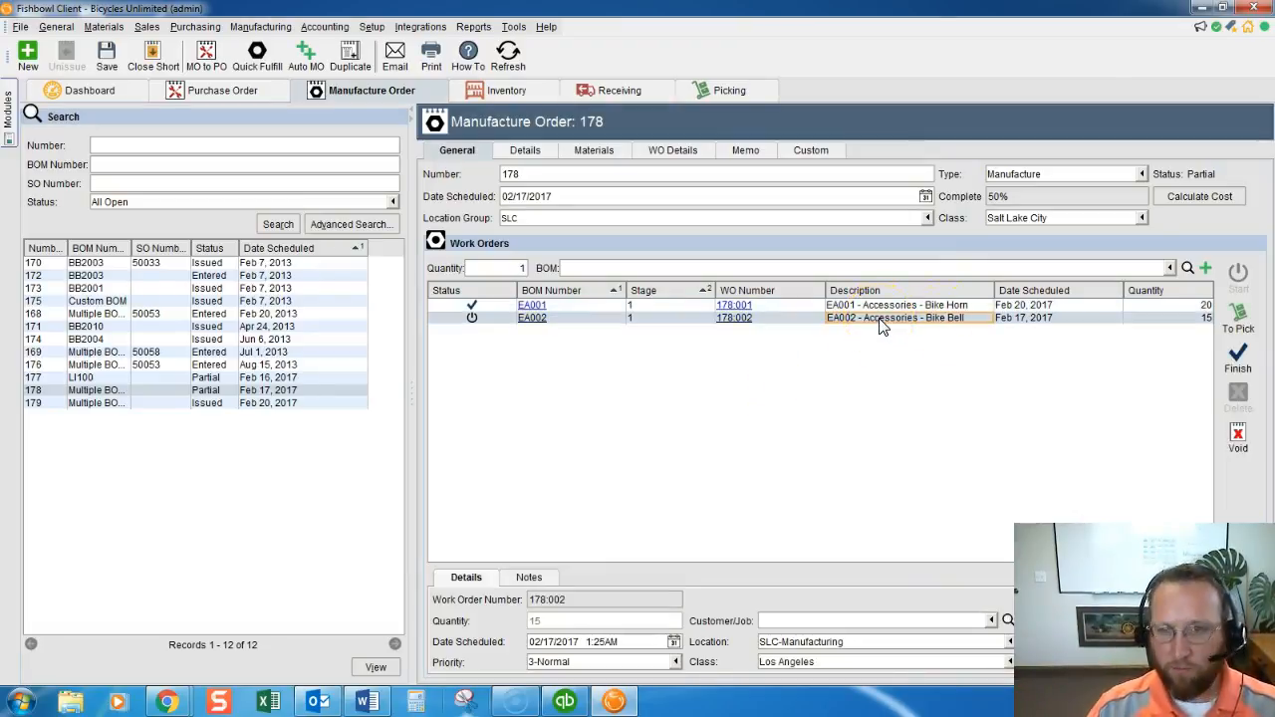
click(1238, 355)
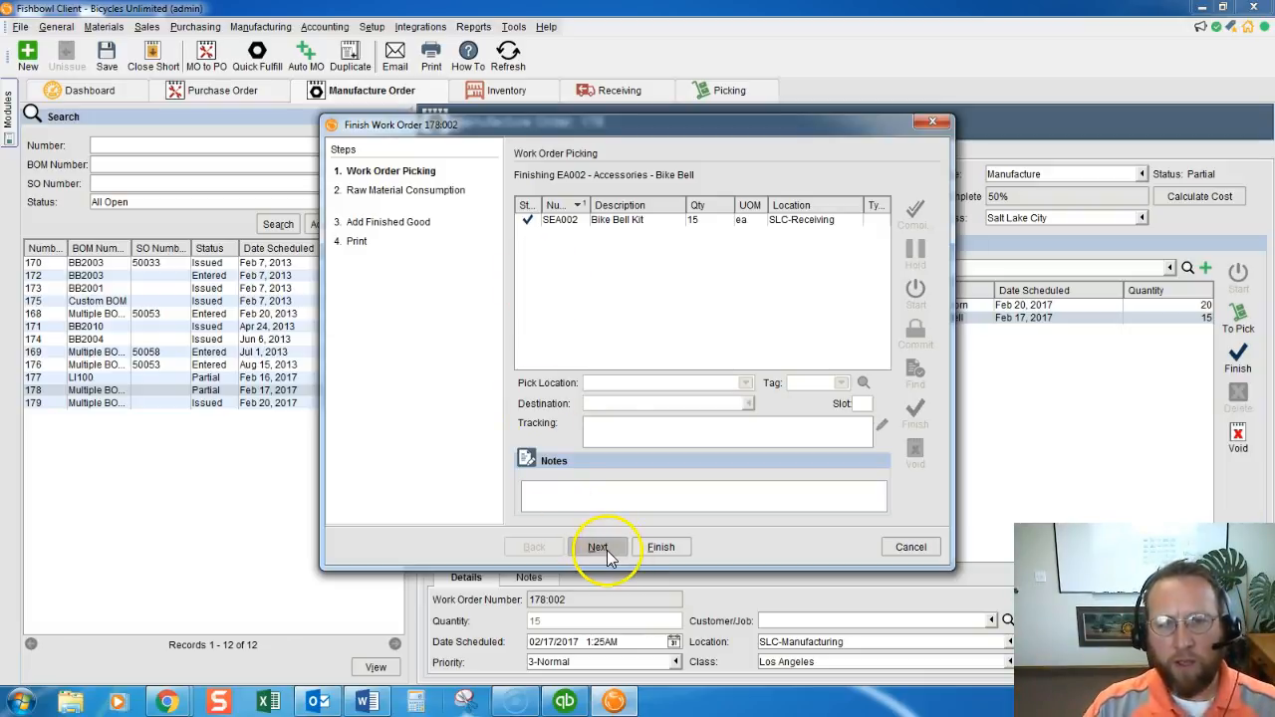
- Consume the kits, place 15 bike bells in SLC-Stock 100 and complete work order 178:002
click(598, 546)
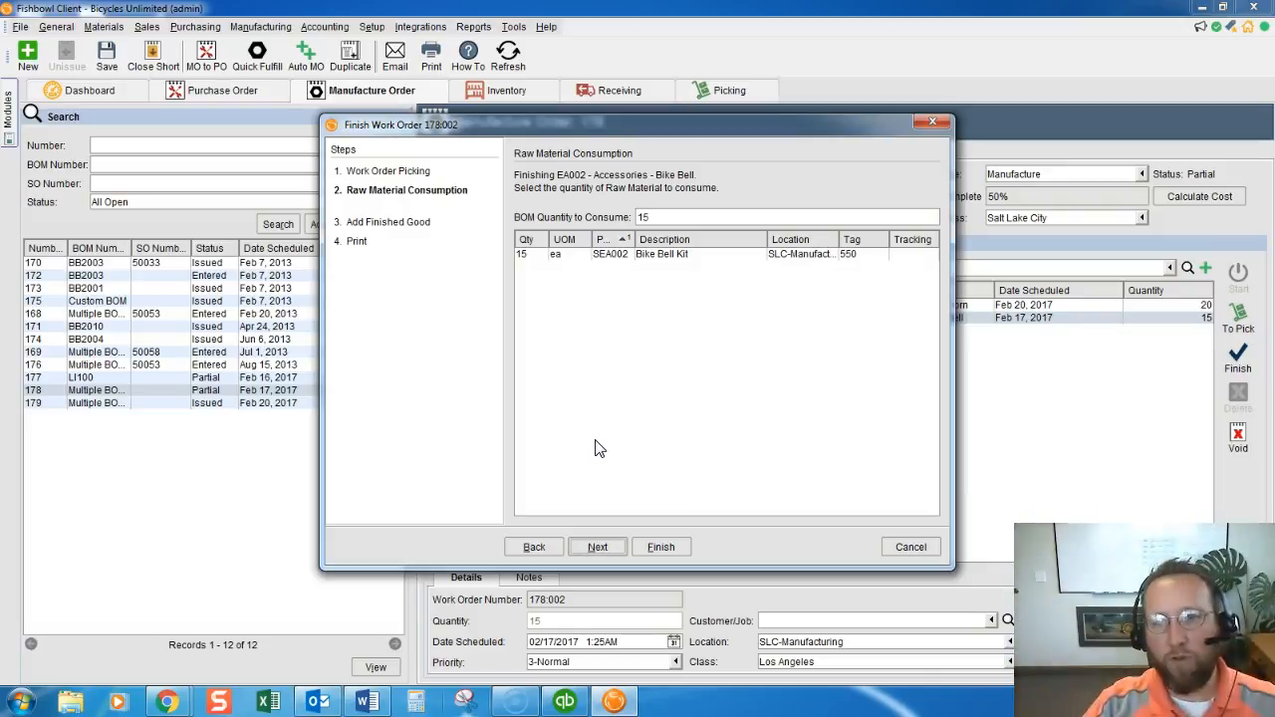
mouse_move(509, 235)
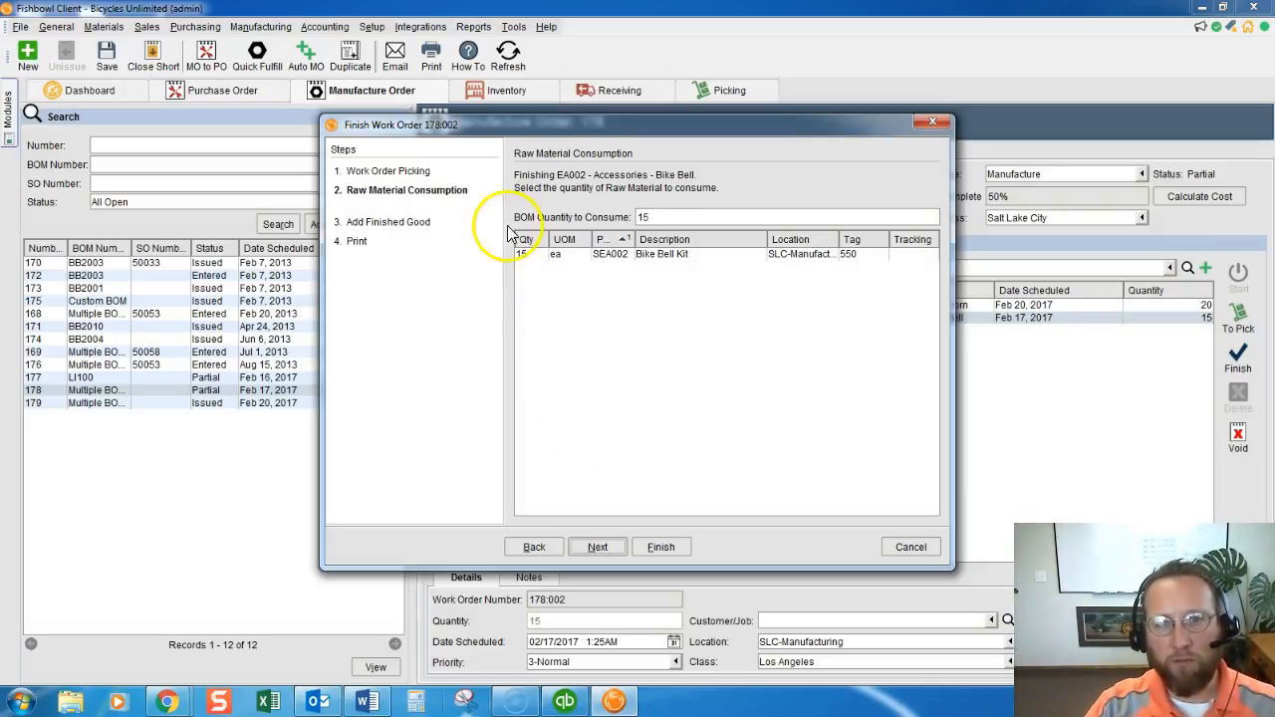
click(598, 546)
text(slc)
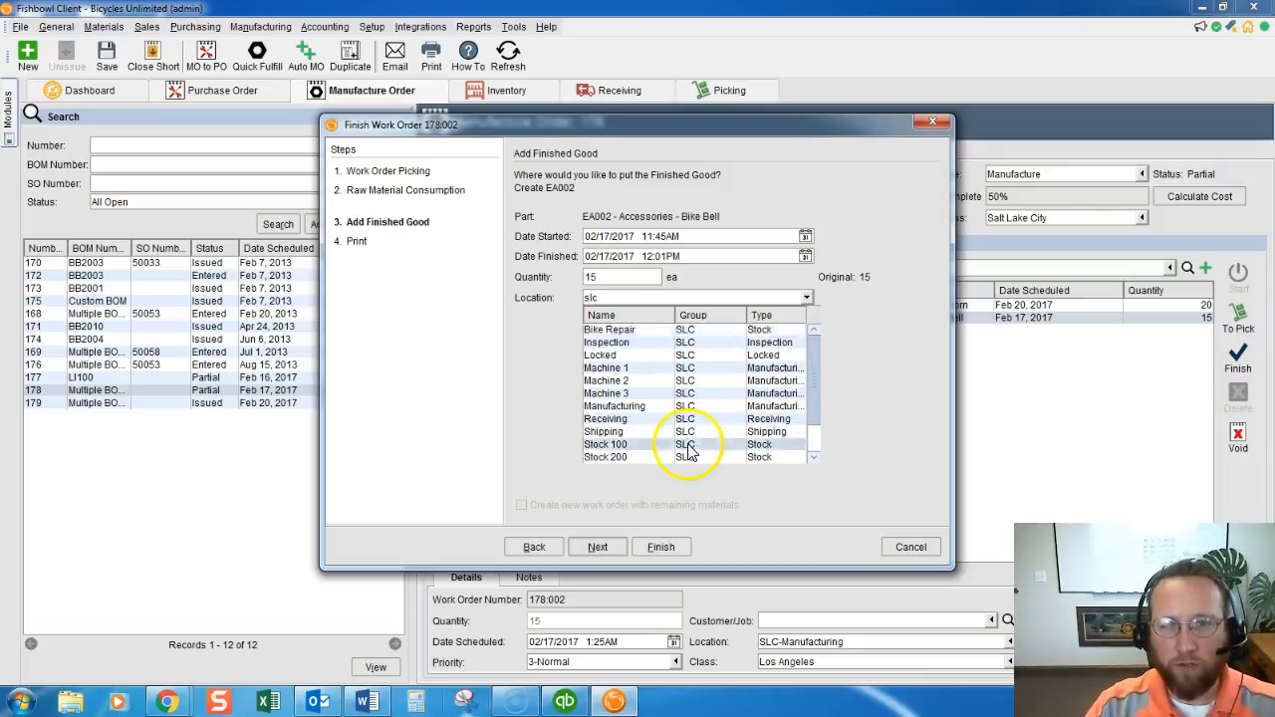
click(606, 444)
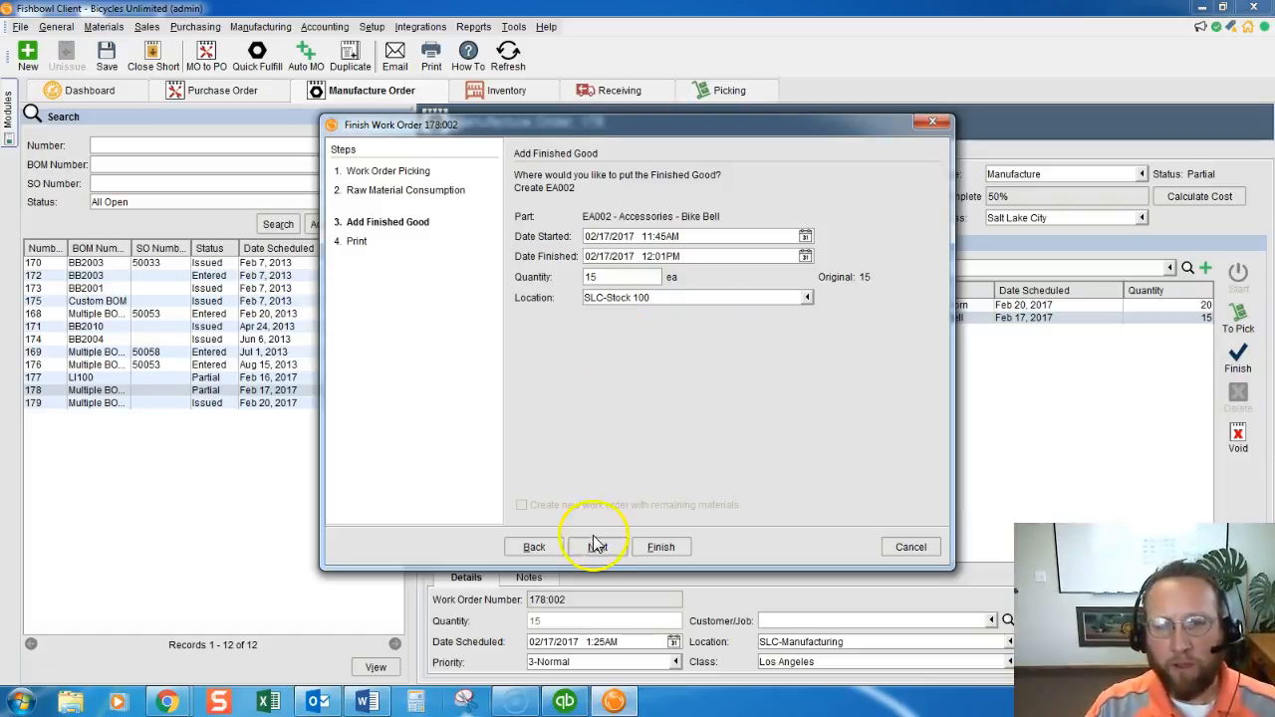
click(598, 546)
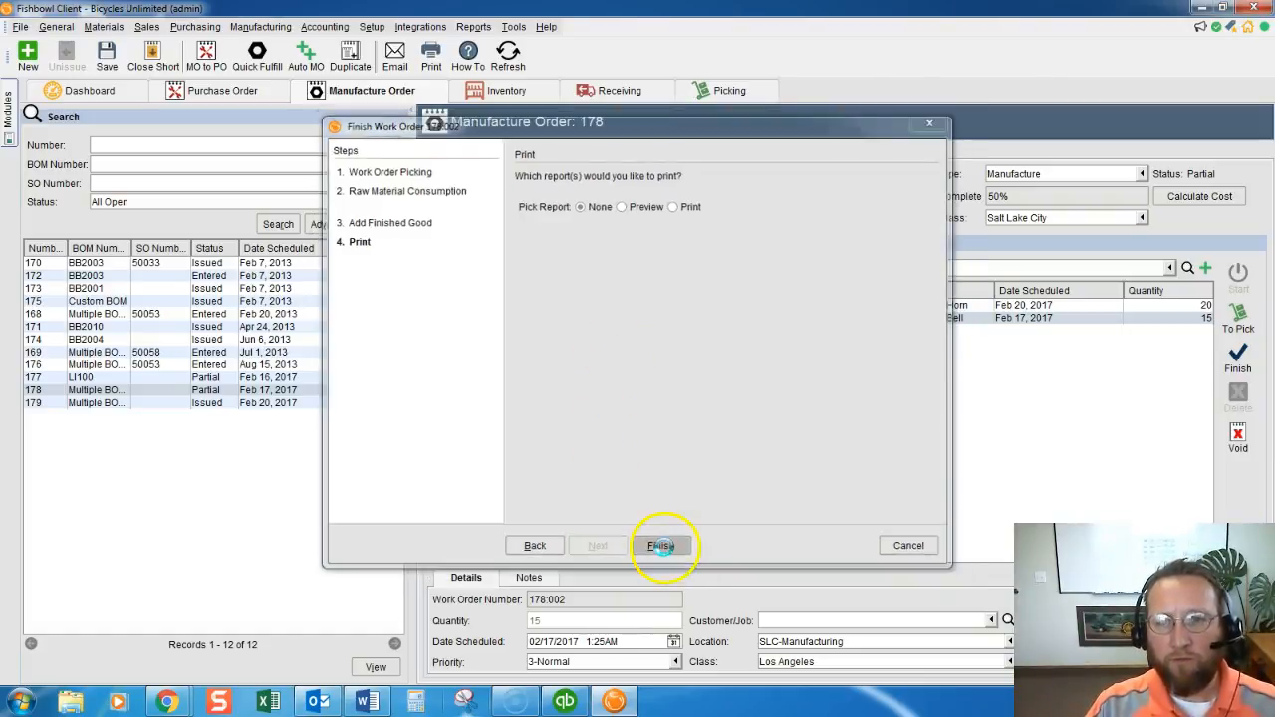
click(662, 547)
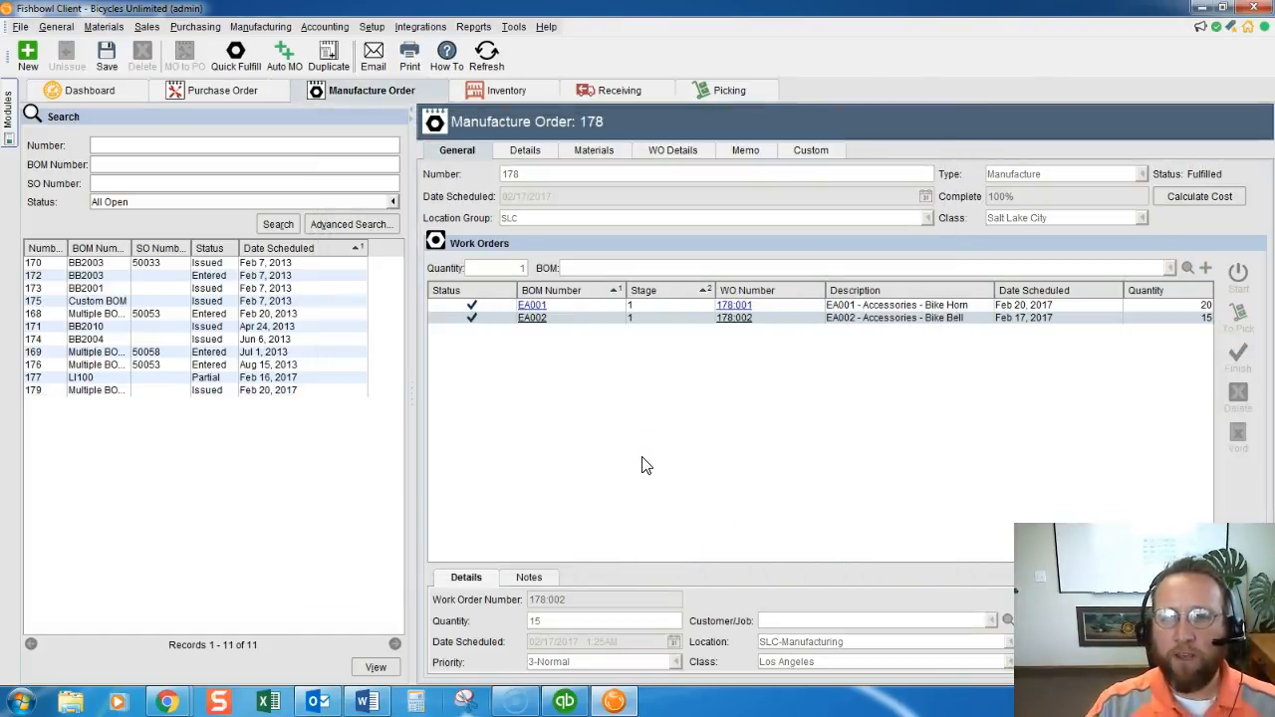